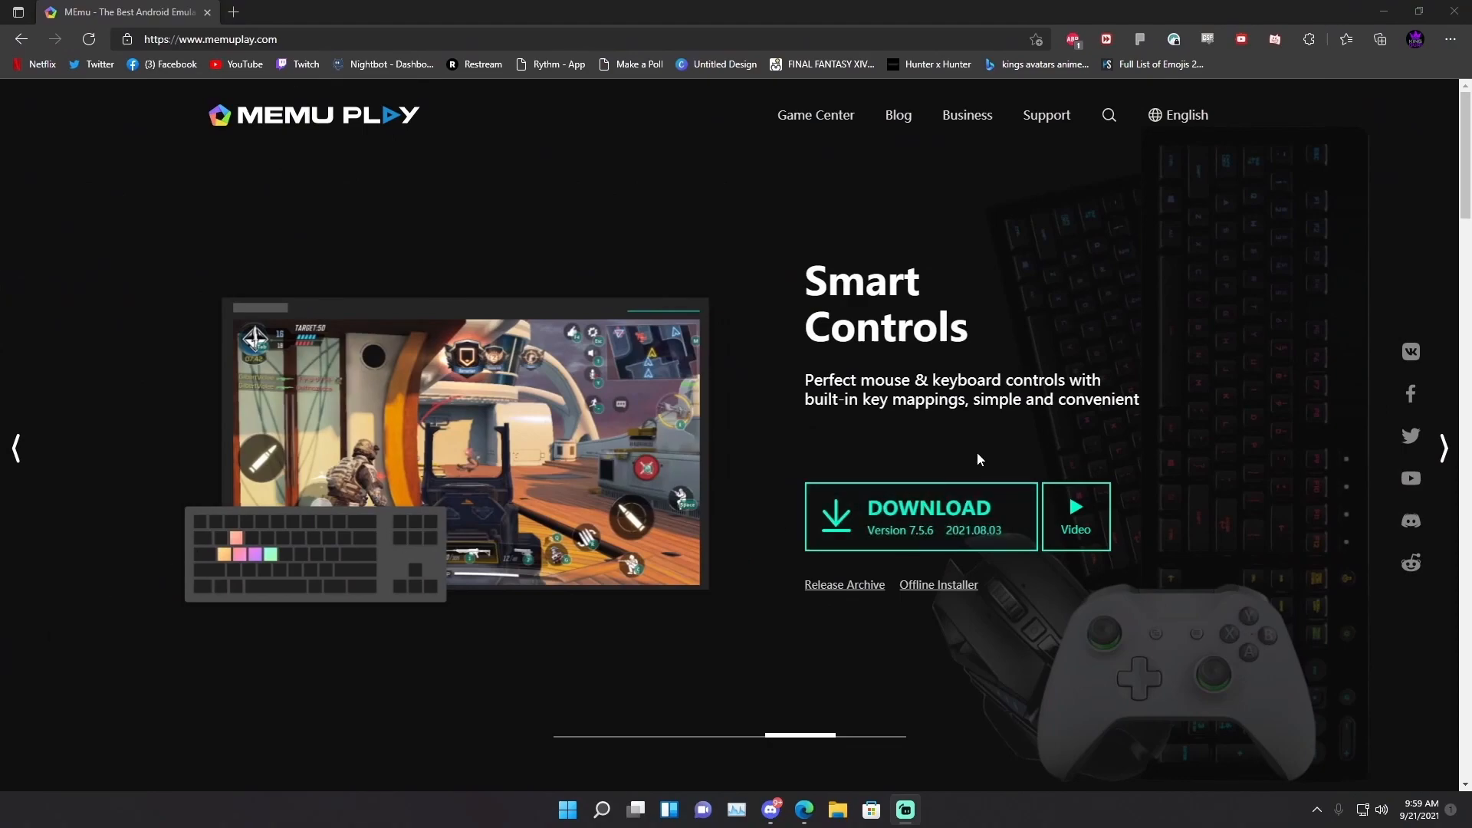
{"action": "mouse_move", "coordinate": [813, 517]}
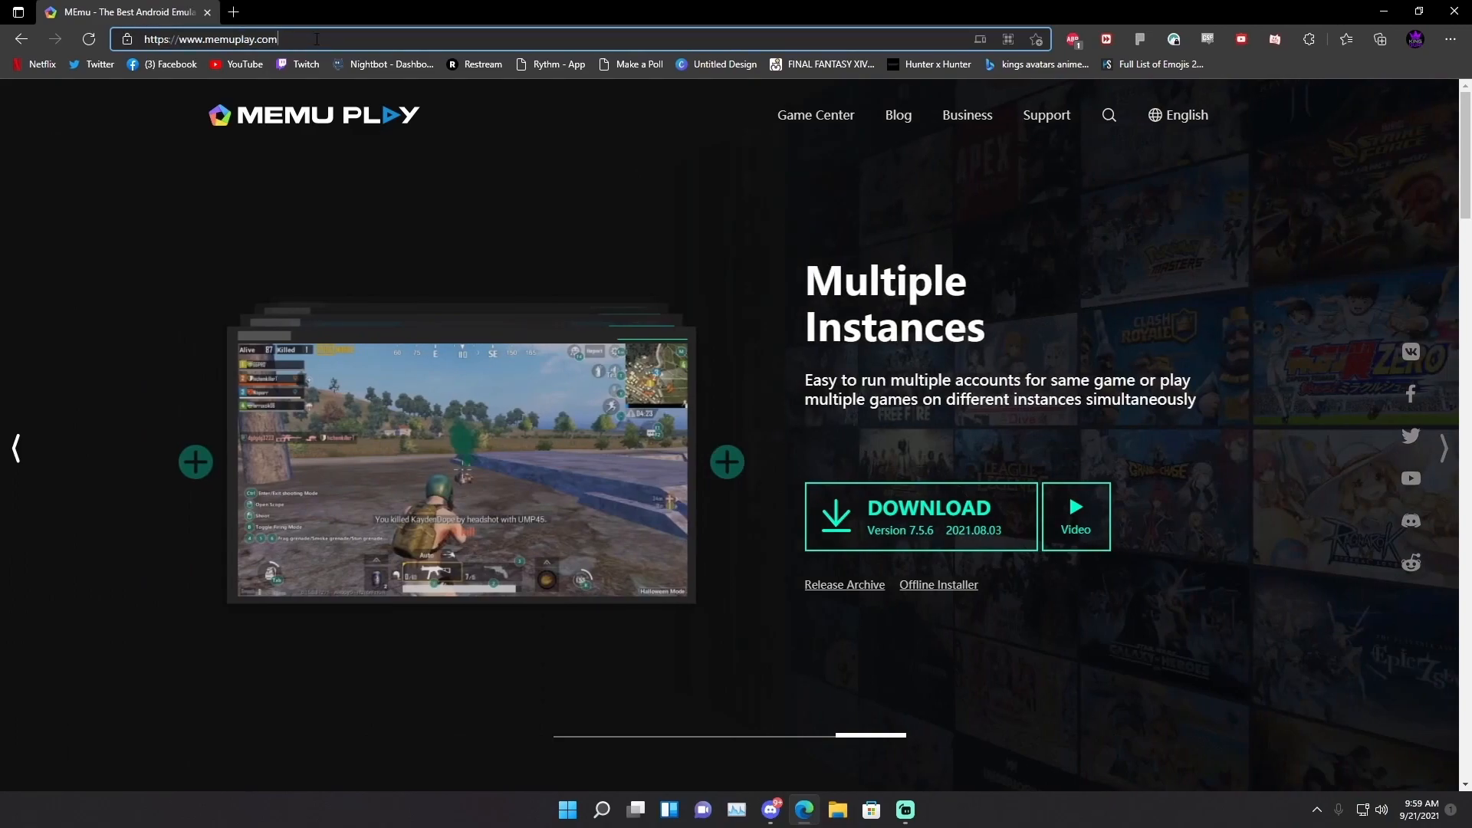
- Download the MEmu installer from memuplay.com and run it from the Edge Downloads flyout
{"action": "left_click", "coordinate": [926, 516]}
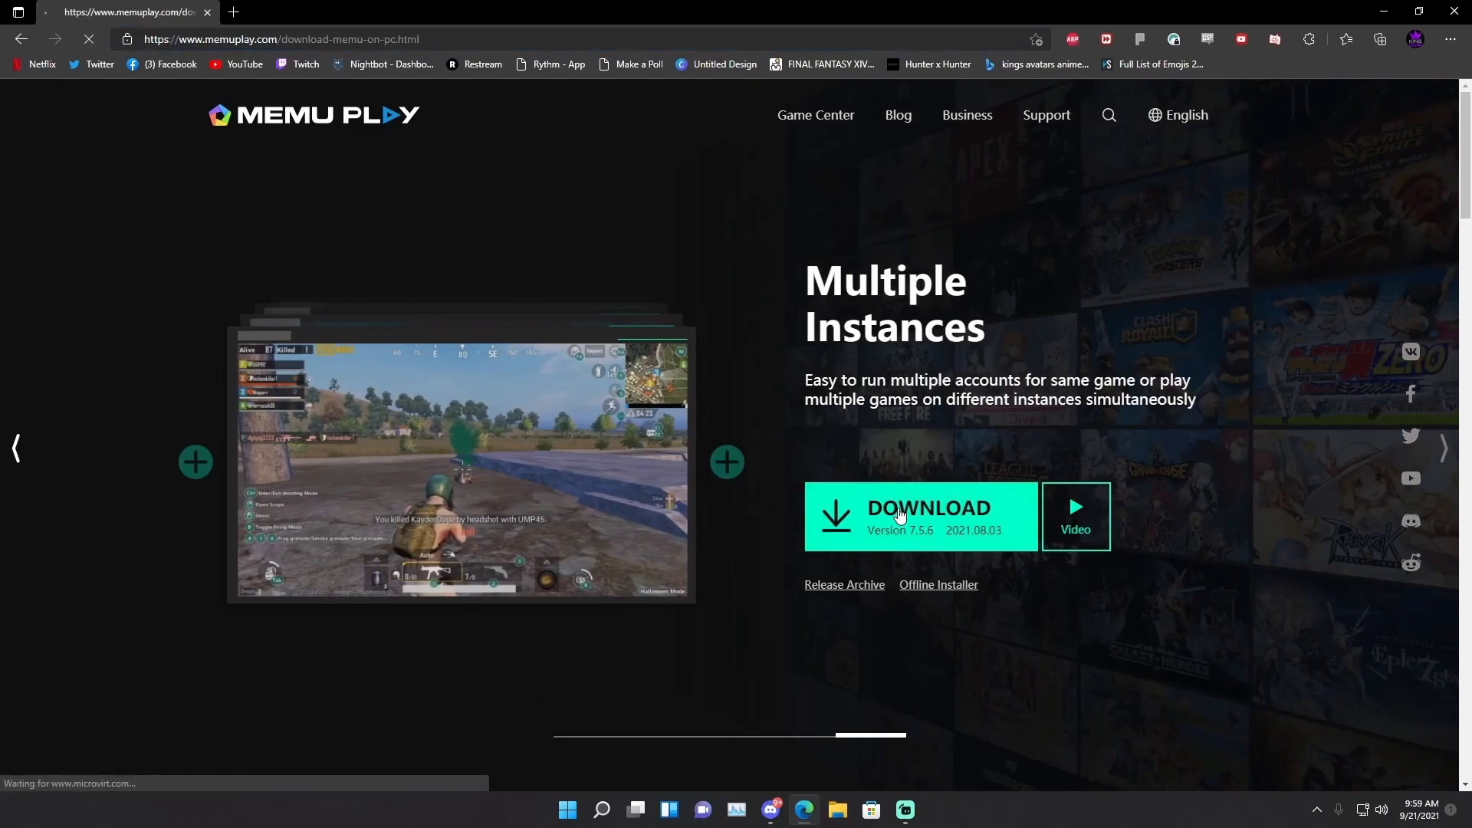
{"action": "left_click", "coordinate": [927, 507]}
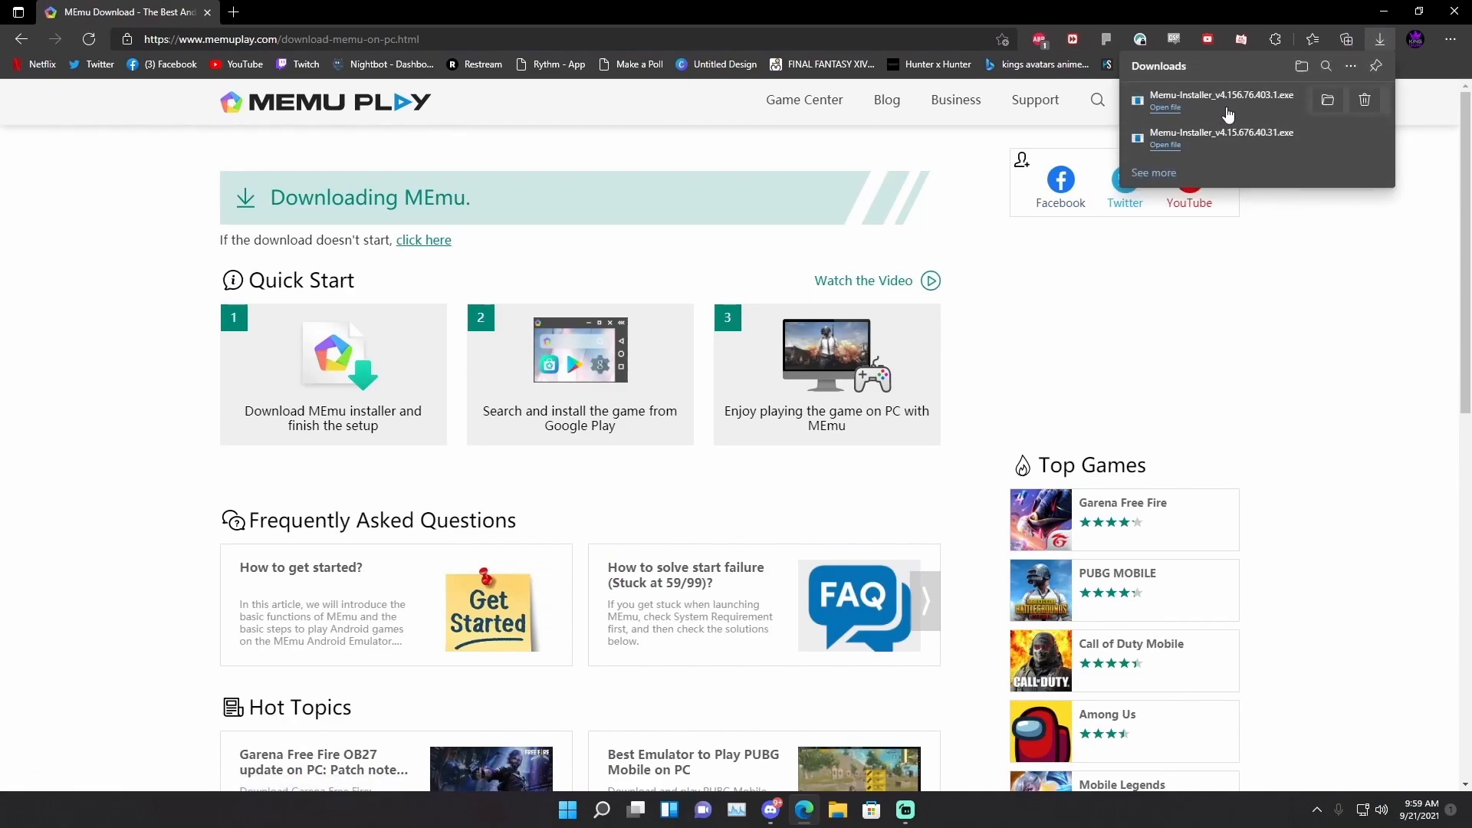
{"action": "left_click", "coordinate": [1164, 107]}
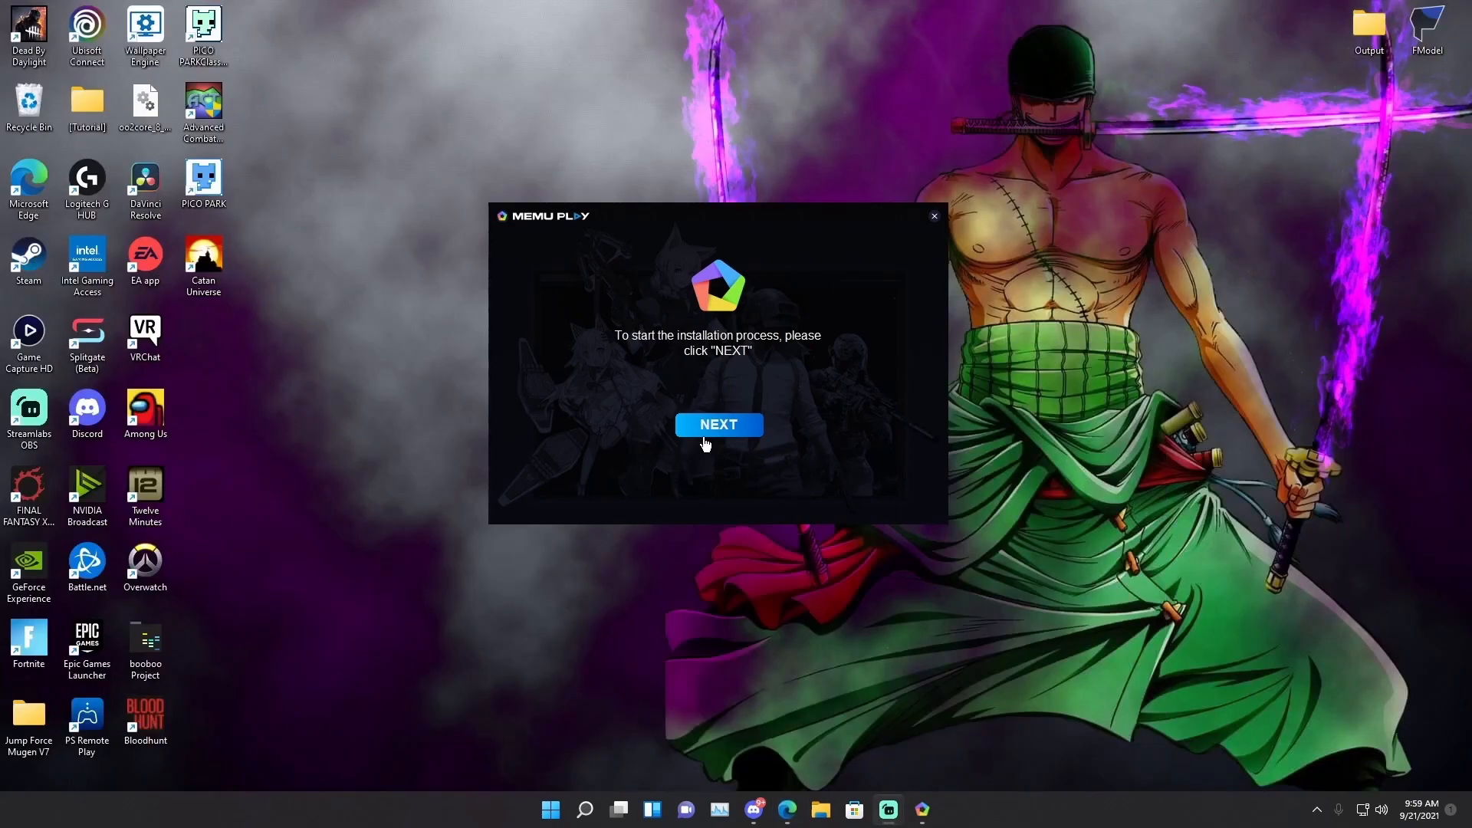
- Run a default MEmu installation without customizing, skipping the RAV Antivirus offer
{"action": "left_click", "coordinate": [718, 424]}
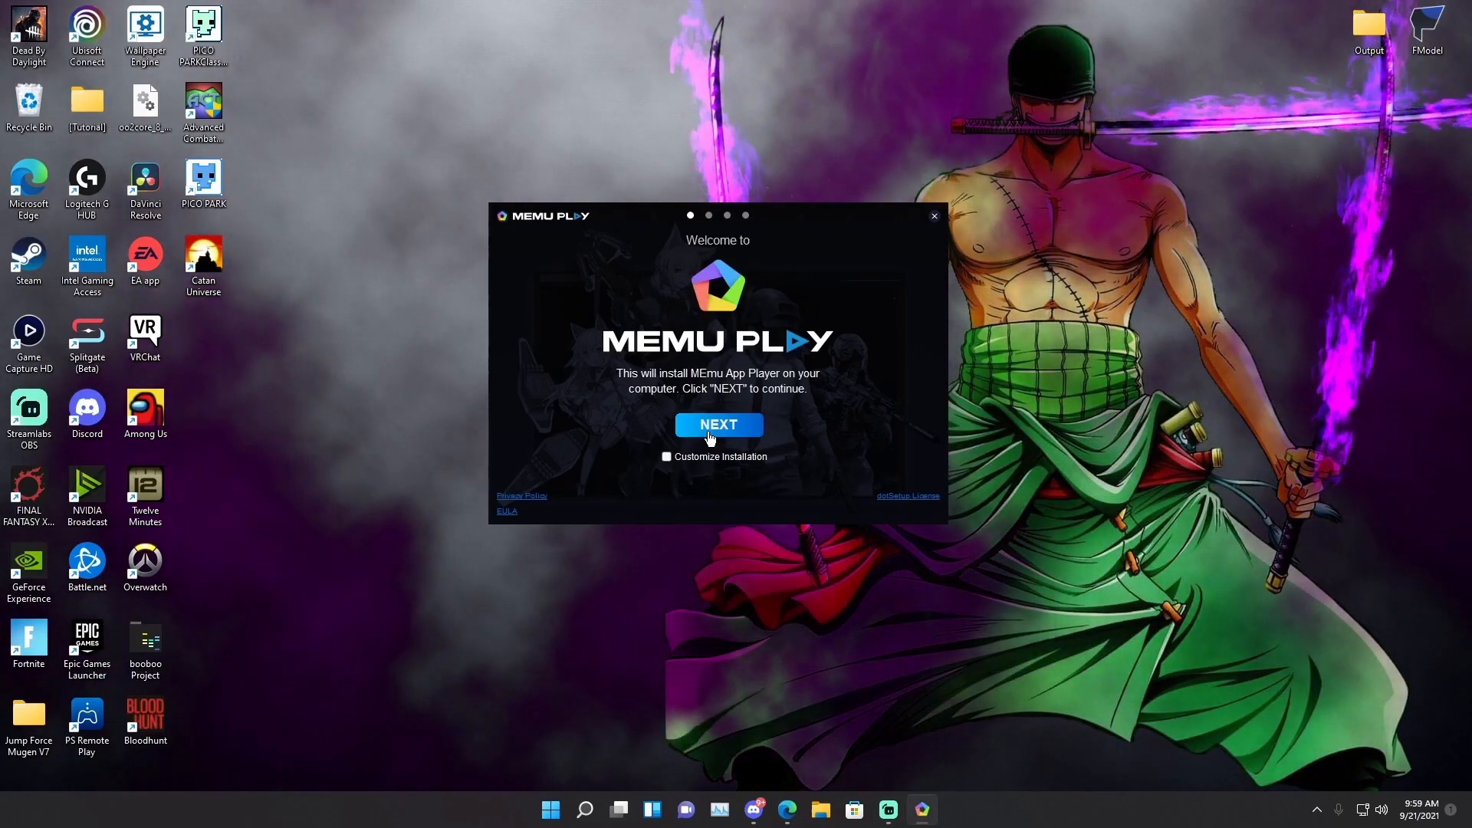
{"action": "left_click", "coordinate": [717, 425]}
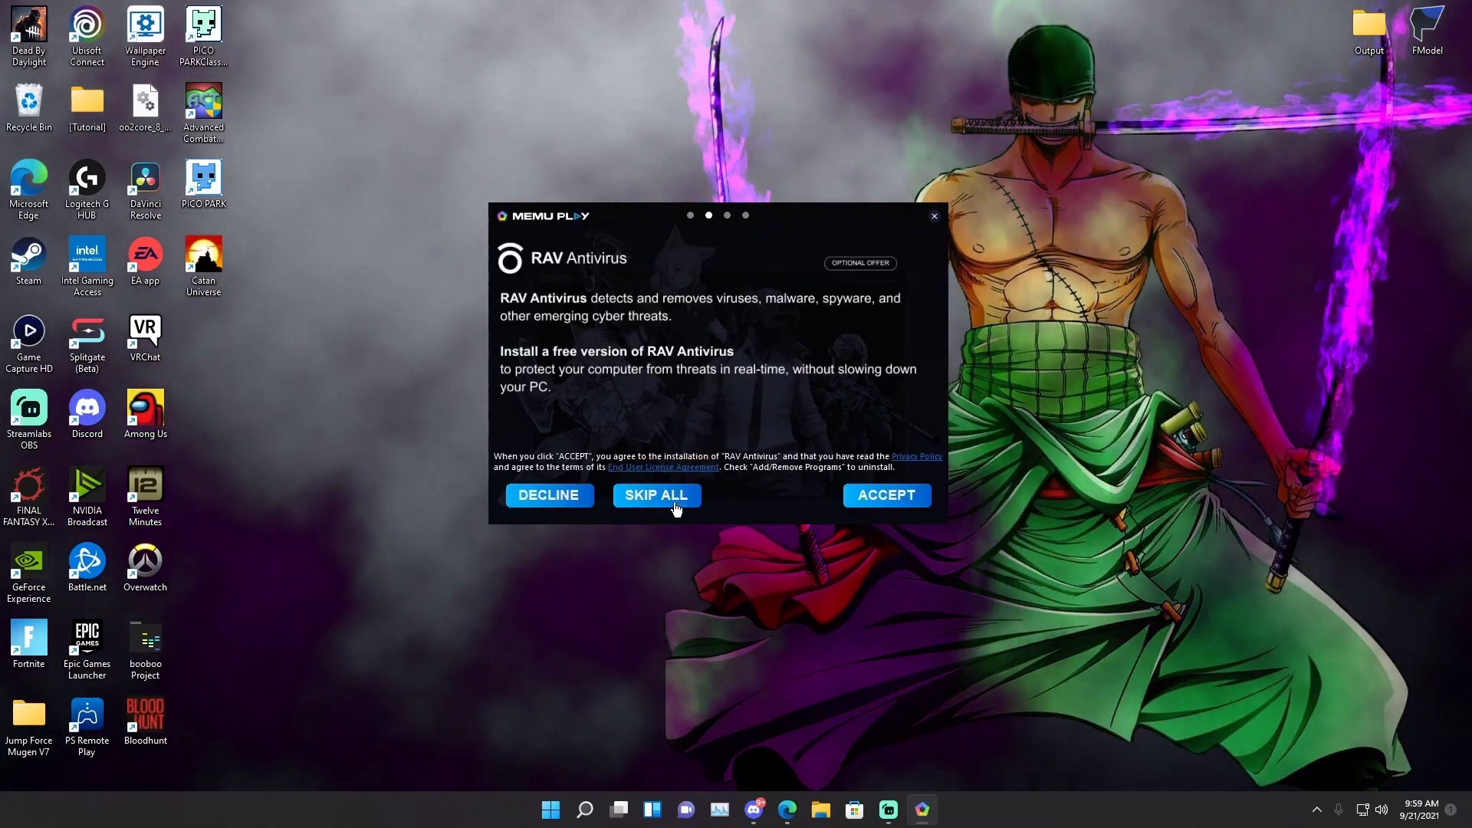
{"action": "left_click", "coordinate": [655, 495]}
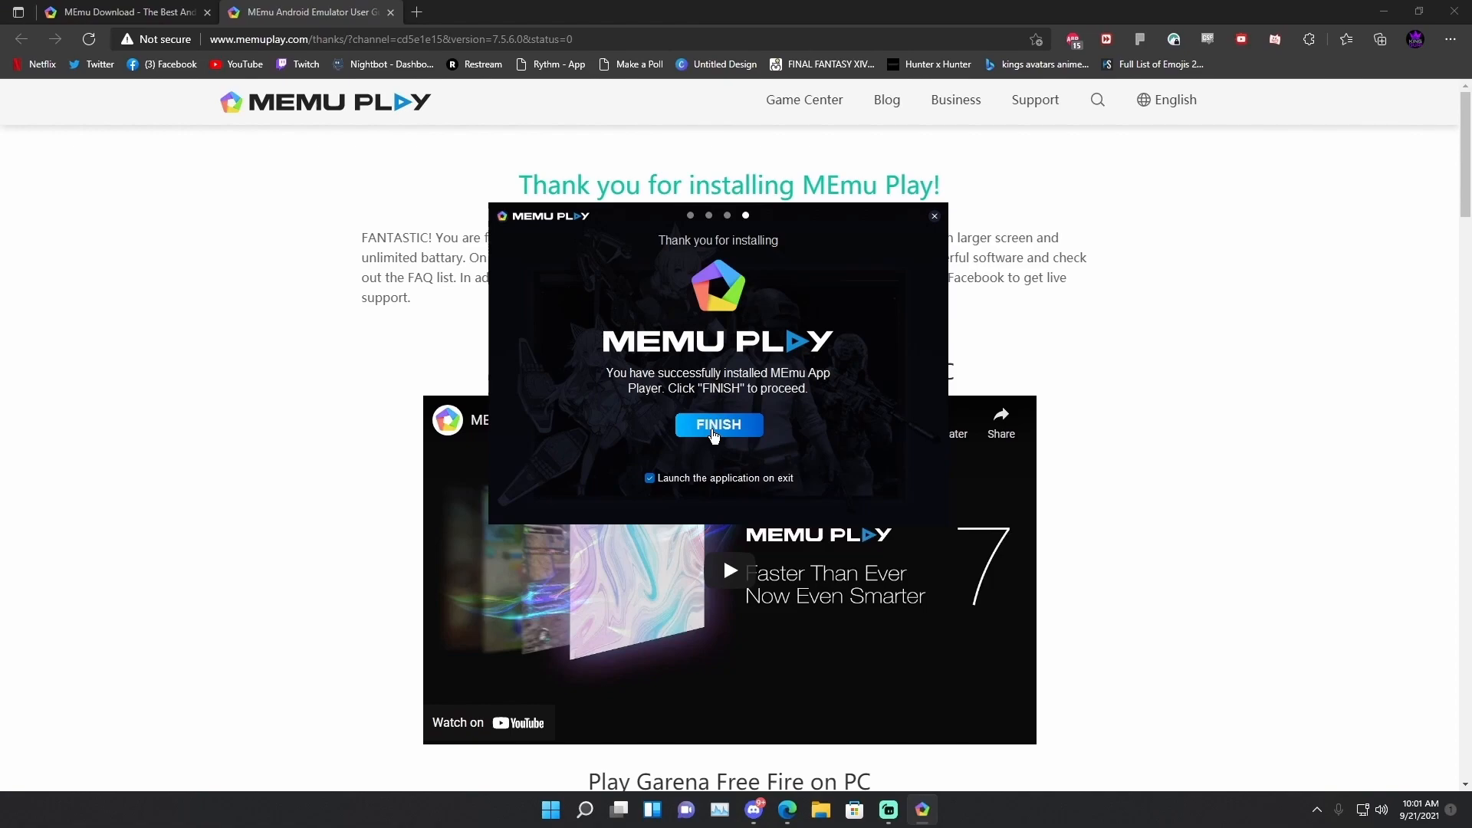
- Finish the installer with 'Launch the application on exit' checked so MEmu starts
{"action": "left_click", "coordinate": [717, 425]}
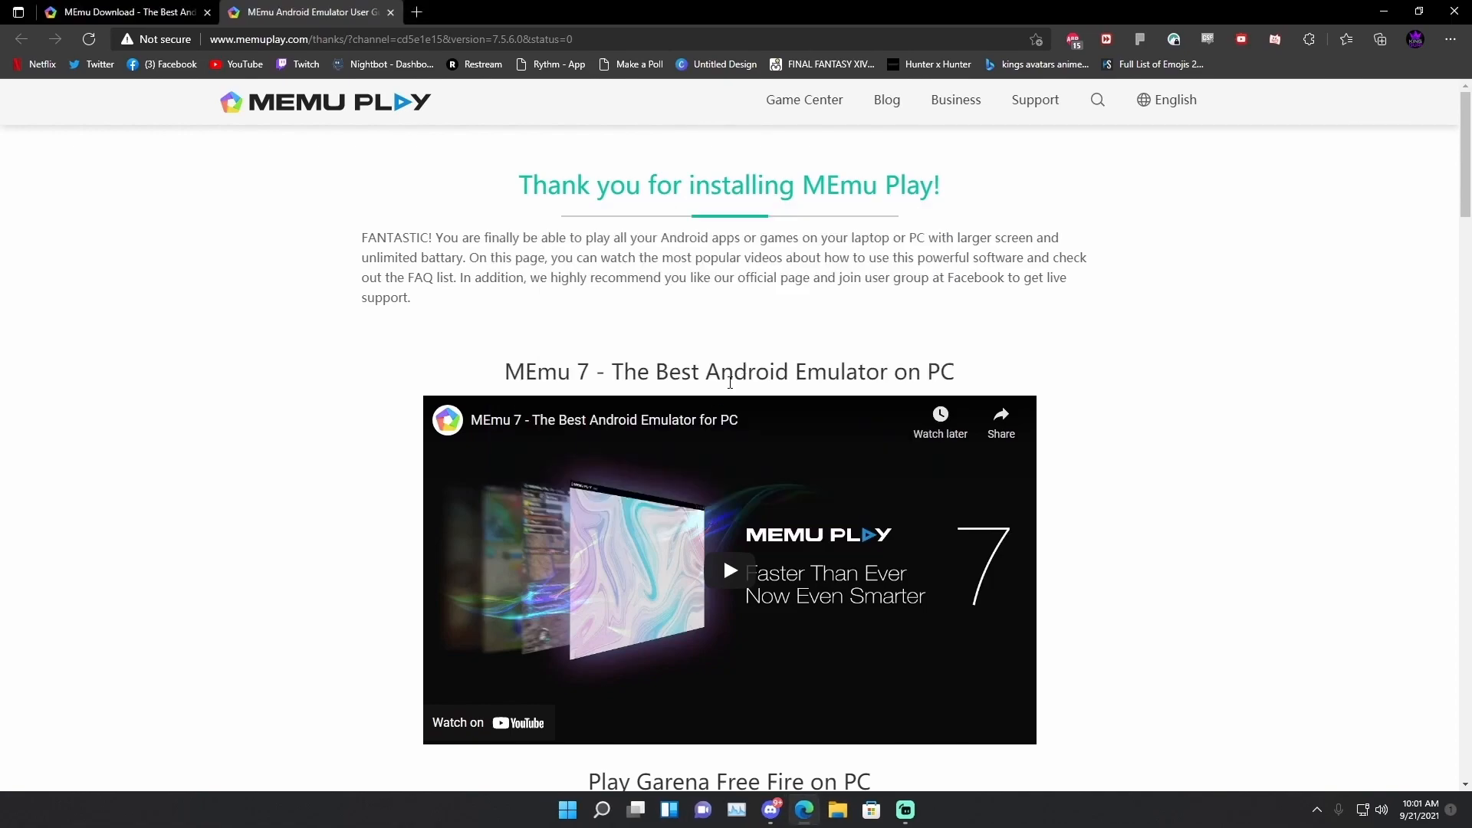
{"action": "left_click", "coordinate": [888, 810]}
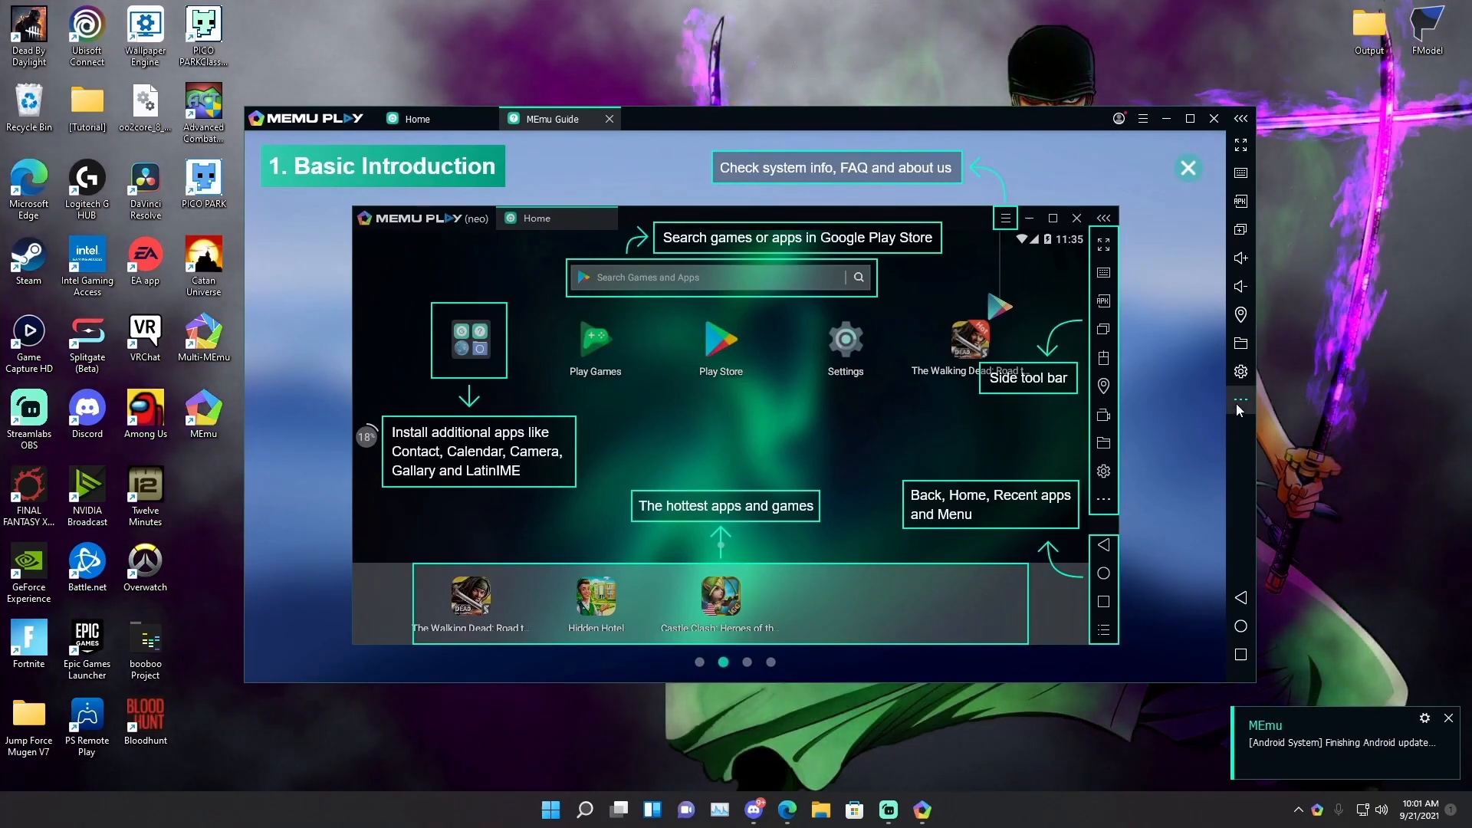
{"action": "mouse_move", "coordinate": [1239, 230]}
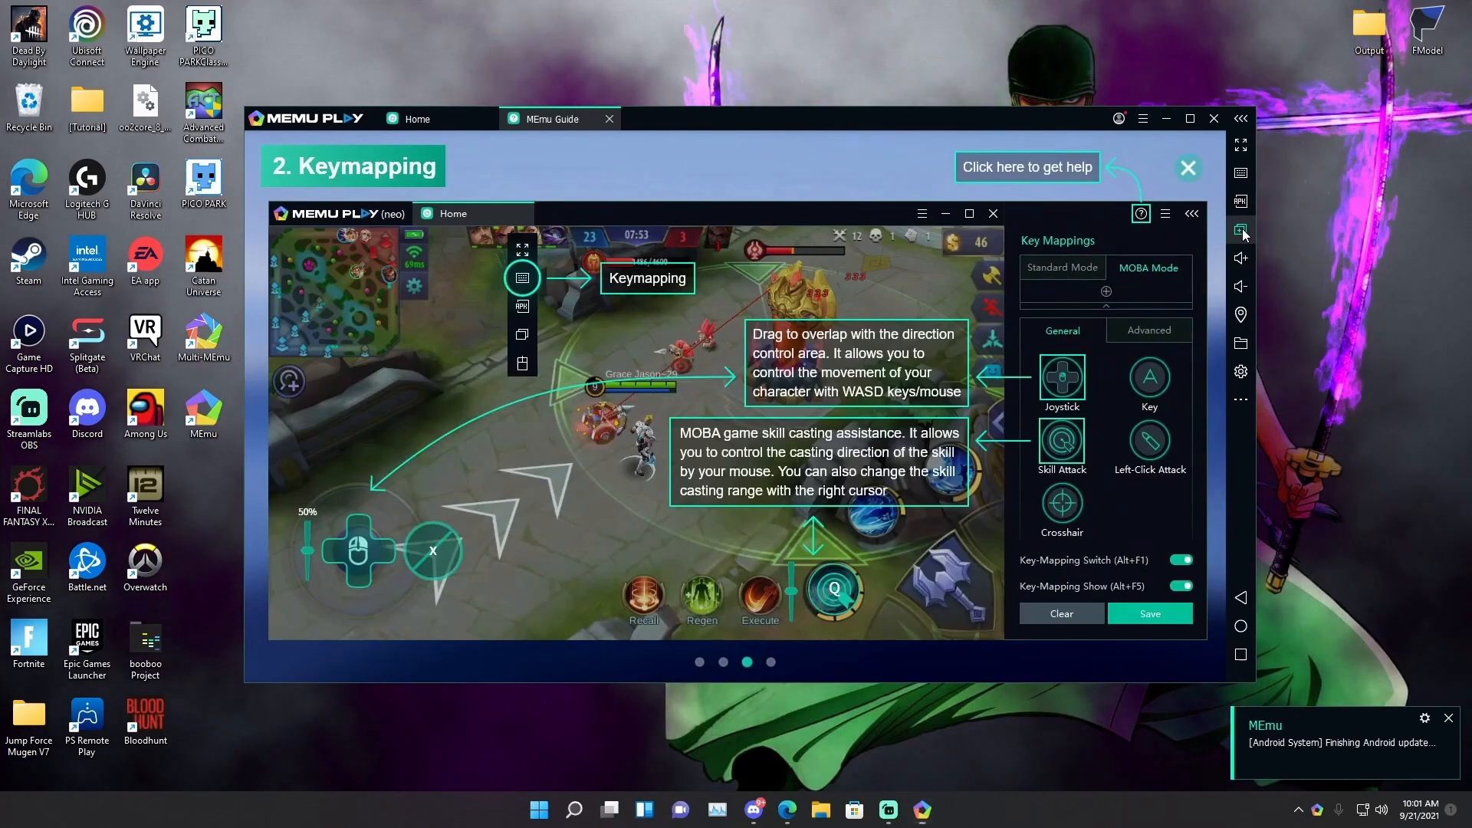
- Create a new Android 7.1 (64bit) instance in Multi-Instance Manager, confirming the image download
{"action": "left_click", "coordinate": [1240, 229]}
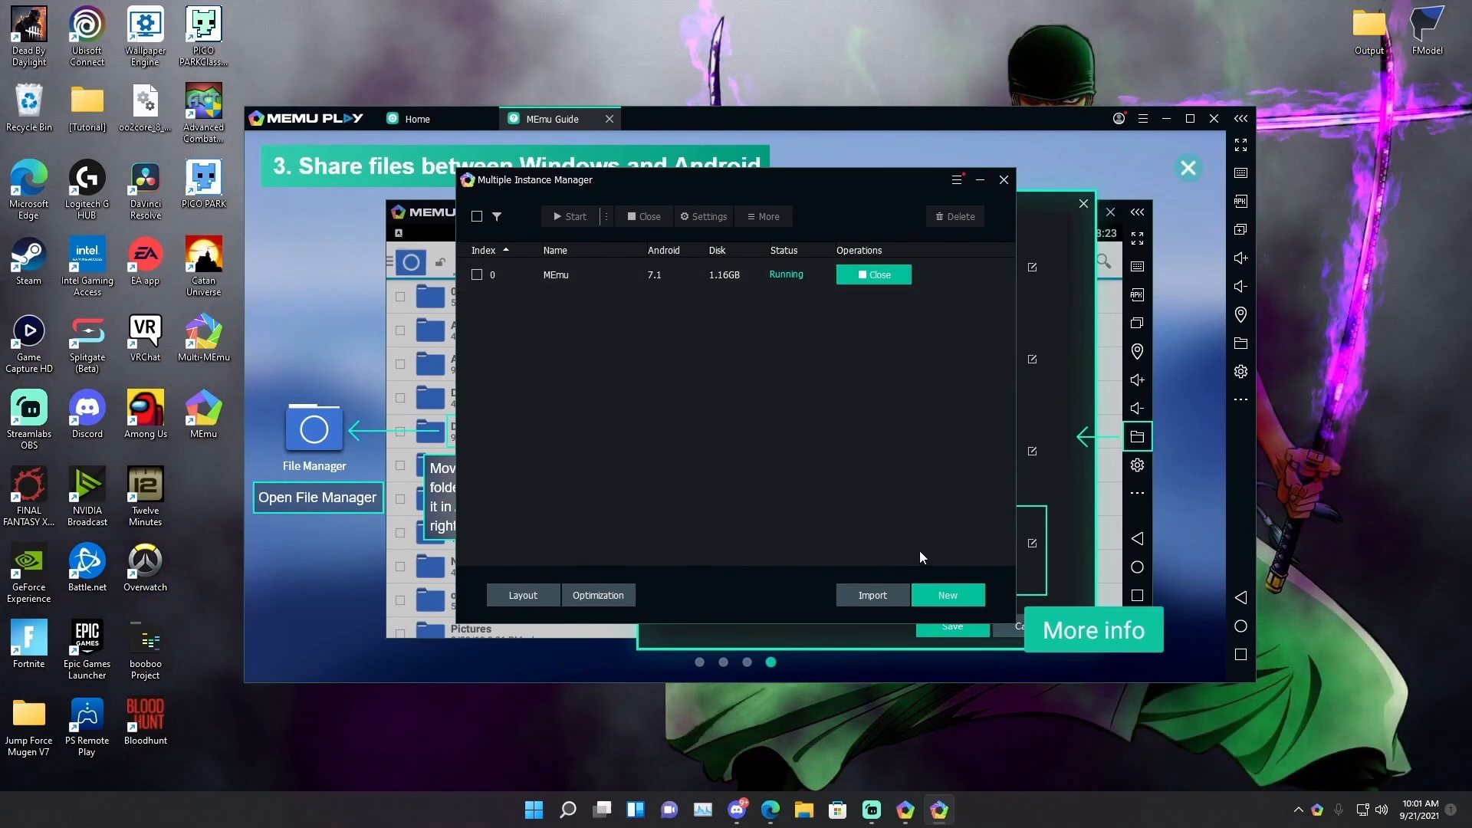
{"action": "left_click", "coordinate": [948, 595]}
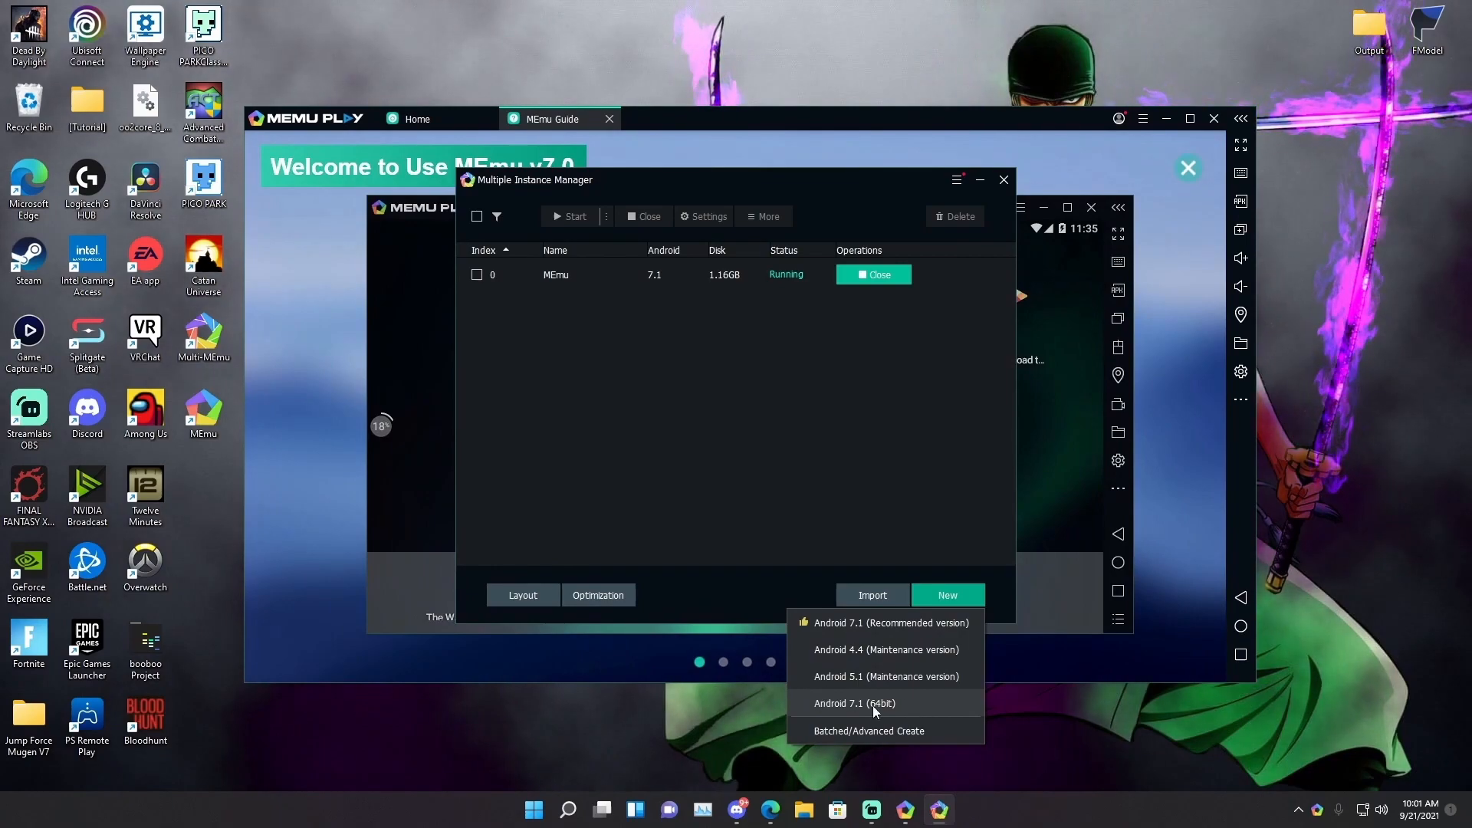
{"action": "left_click", "coordinate": [854, 704]}
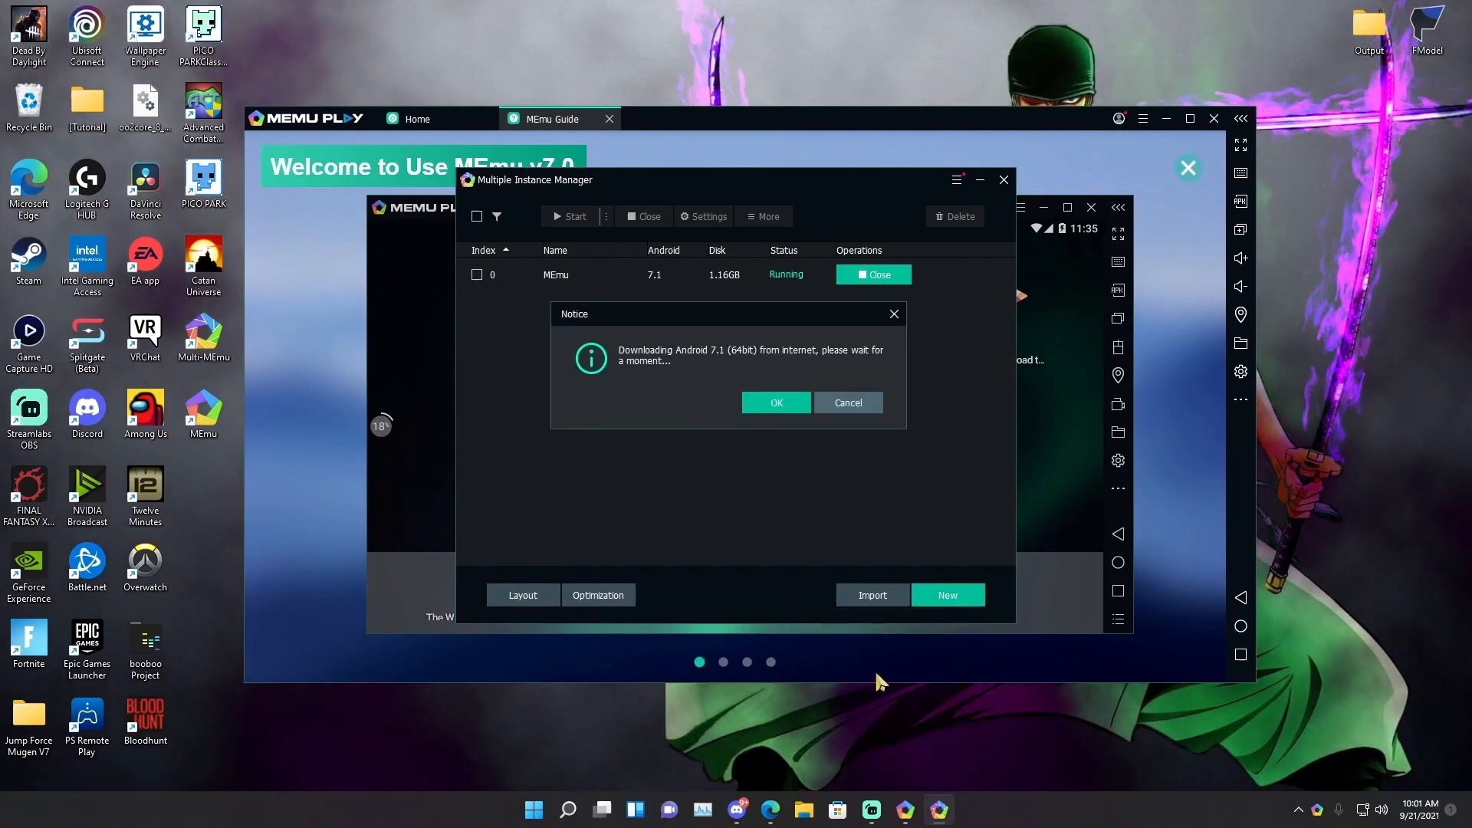
{"action": "left_click", "coordinate": [774, 402]}
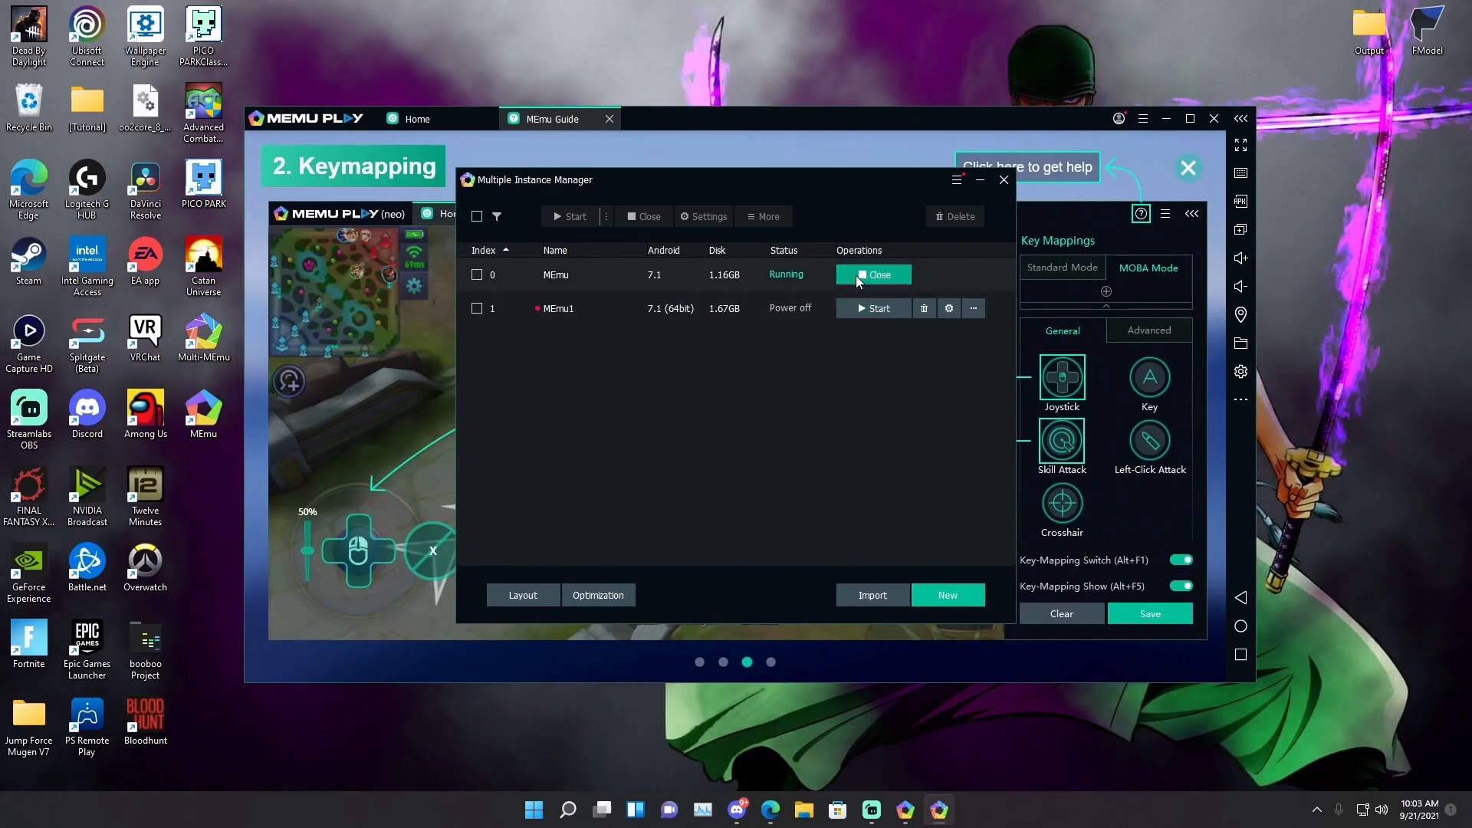
- Close the original MEmu instance and start MEmu1 from the Multiple Instance Manager
{"action": "left_click", "coordinate": [873, 274]}
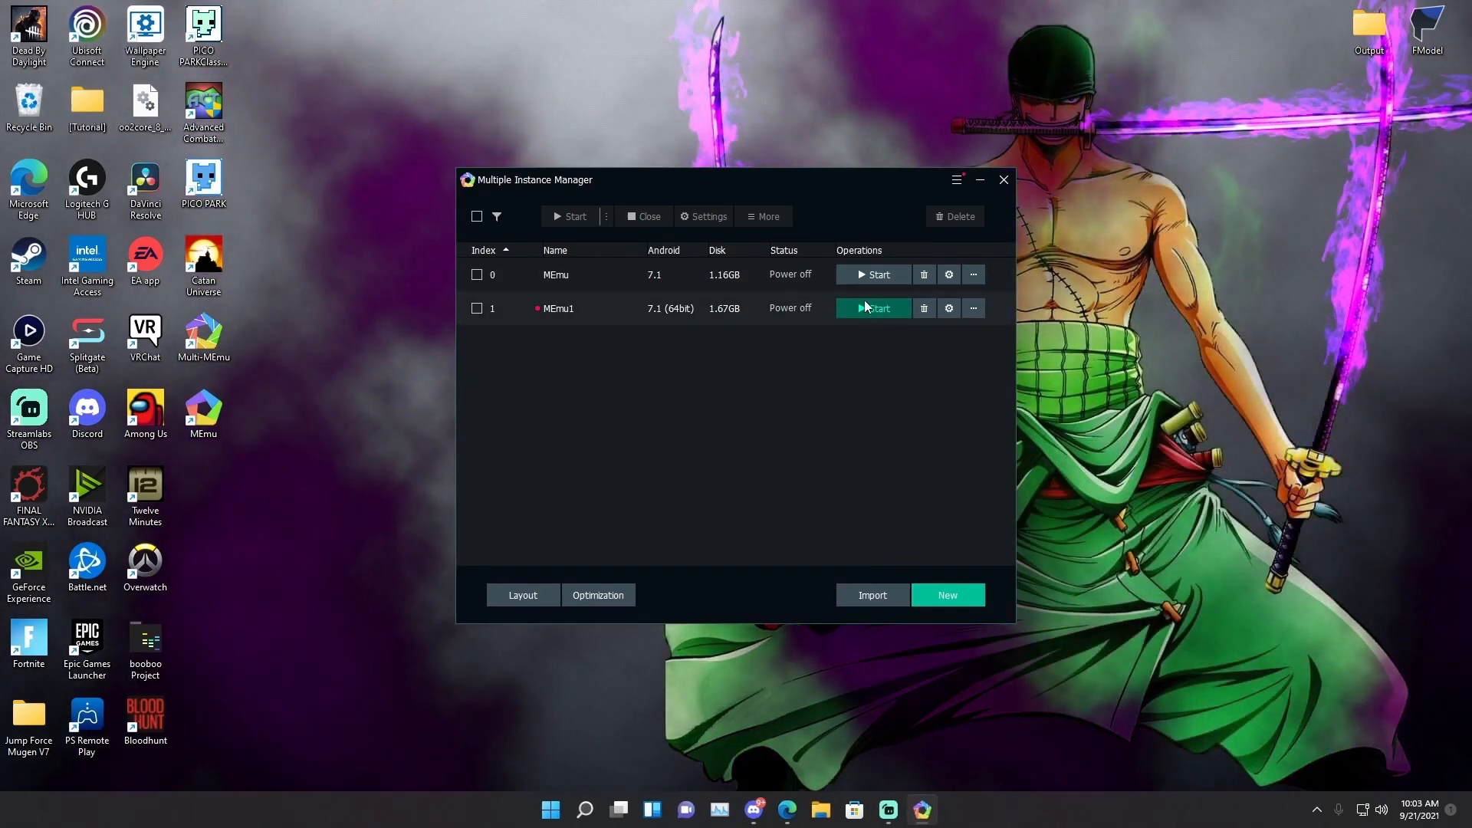
{"action": "left_click", "coordinate": [872, 308]}
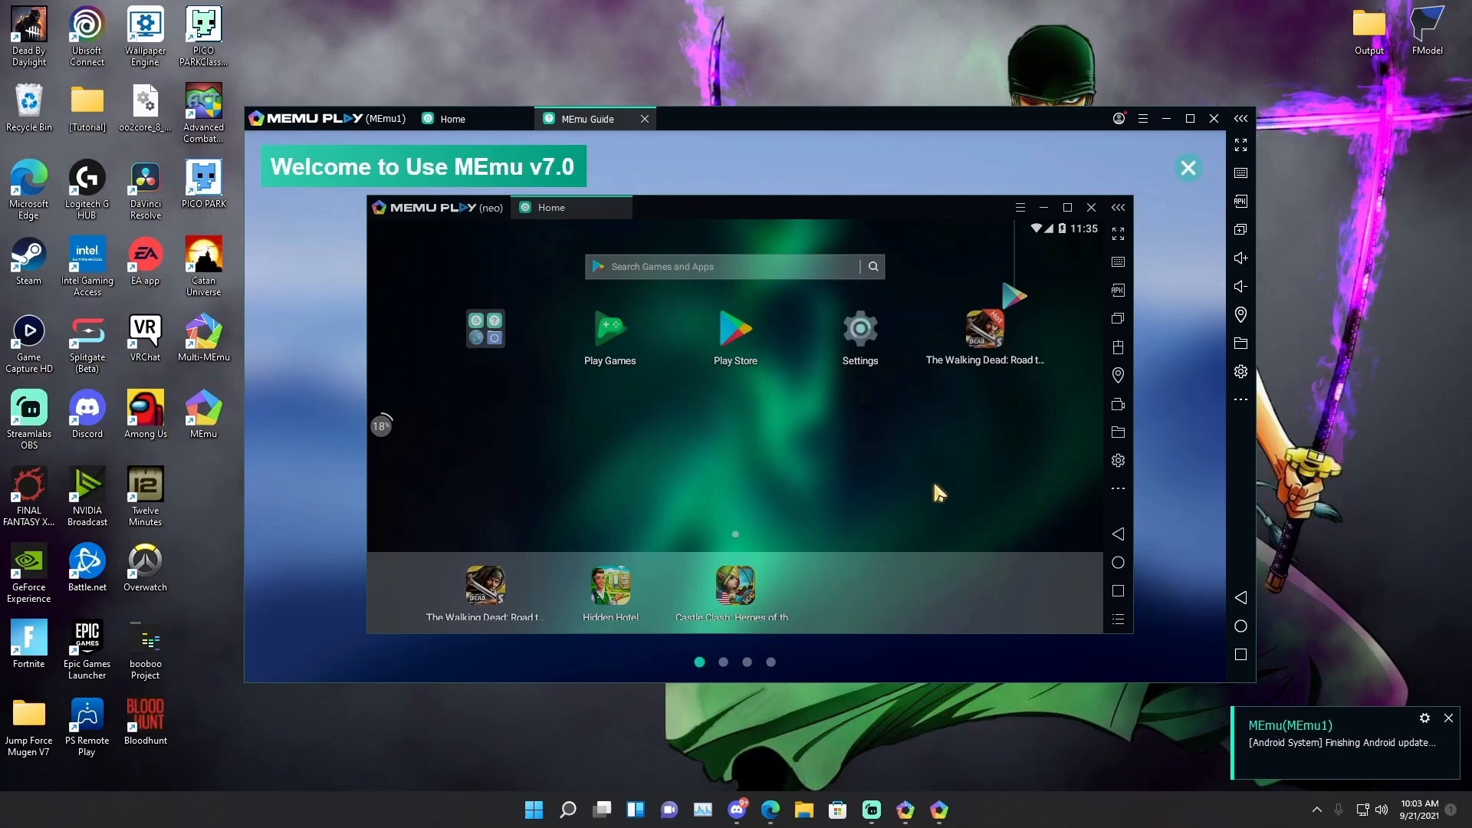
{"action": "mouse_move", "coordinate": [1019, 464]}
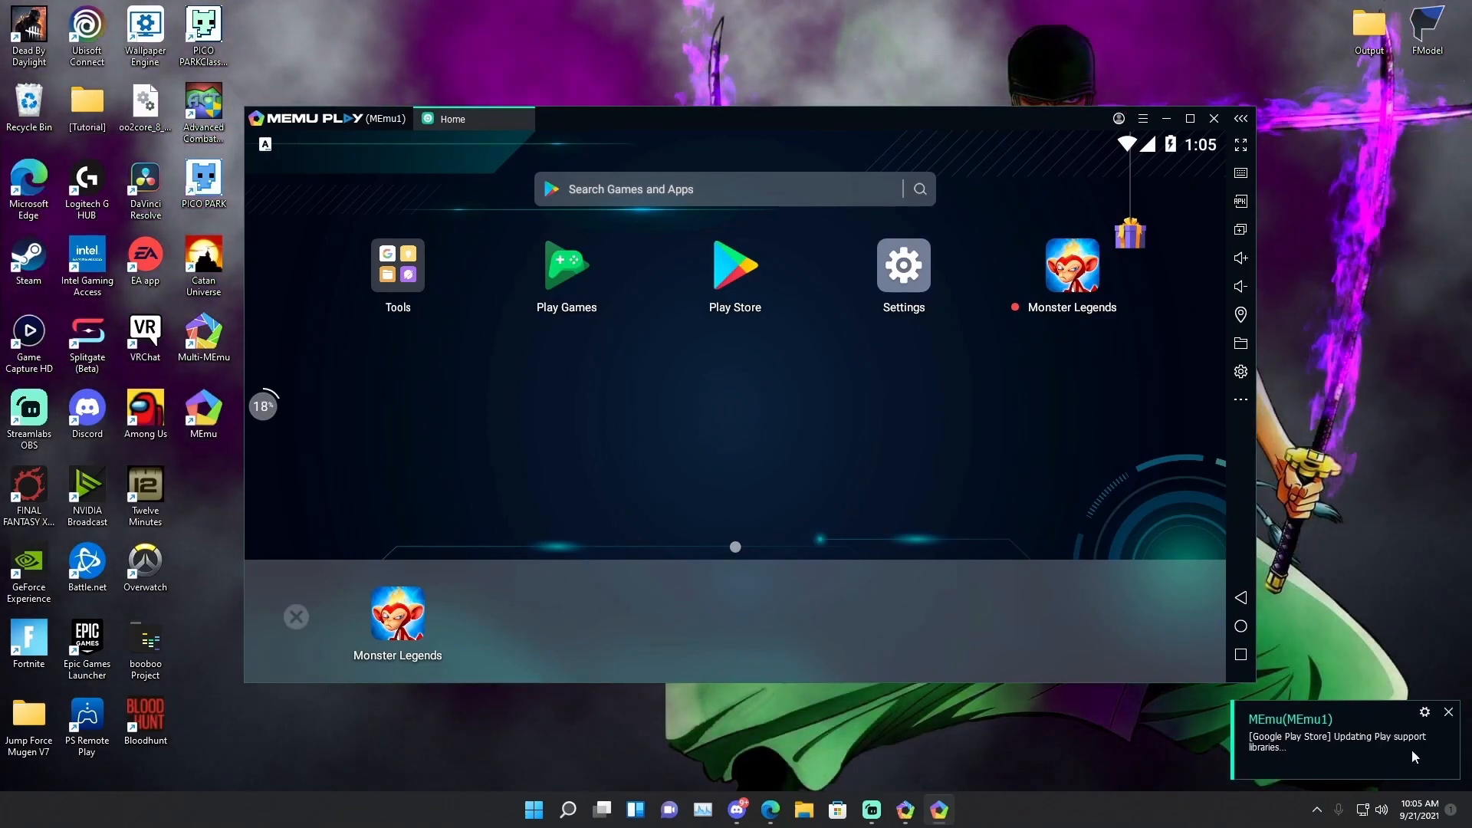
{"action": "mouse_move", "coordinate": [1164, 242]}
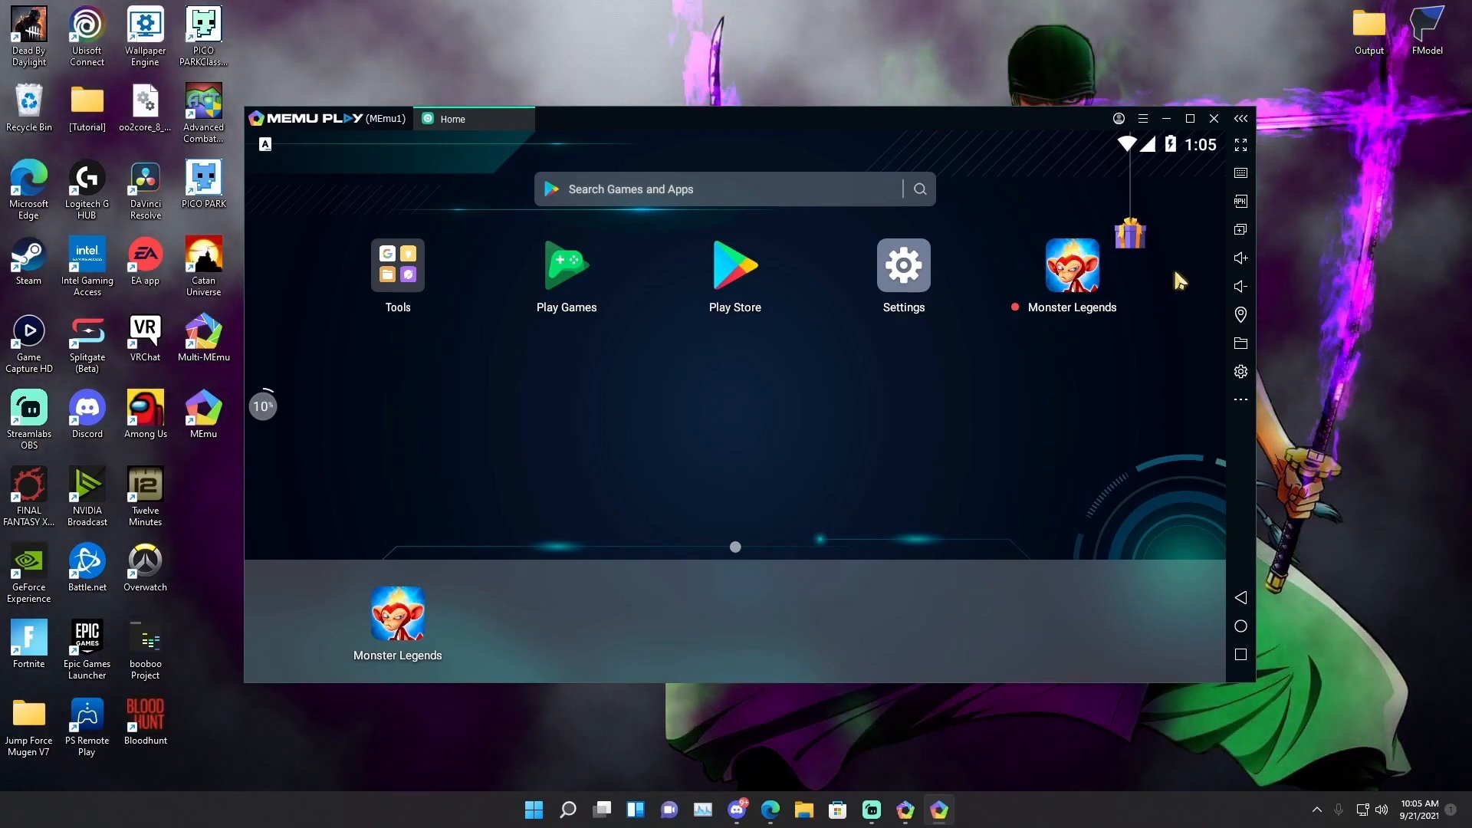
{"action": "mouse_move", "coordinate": [727, 270]}
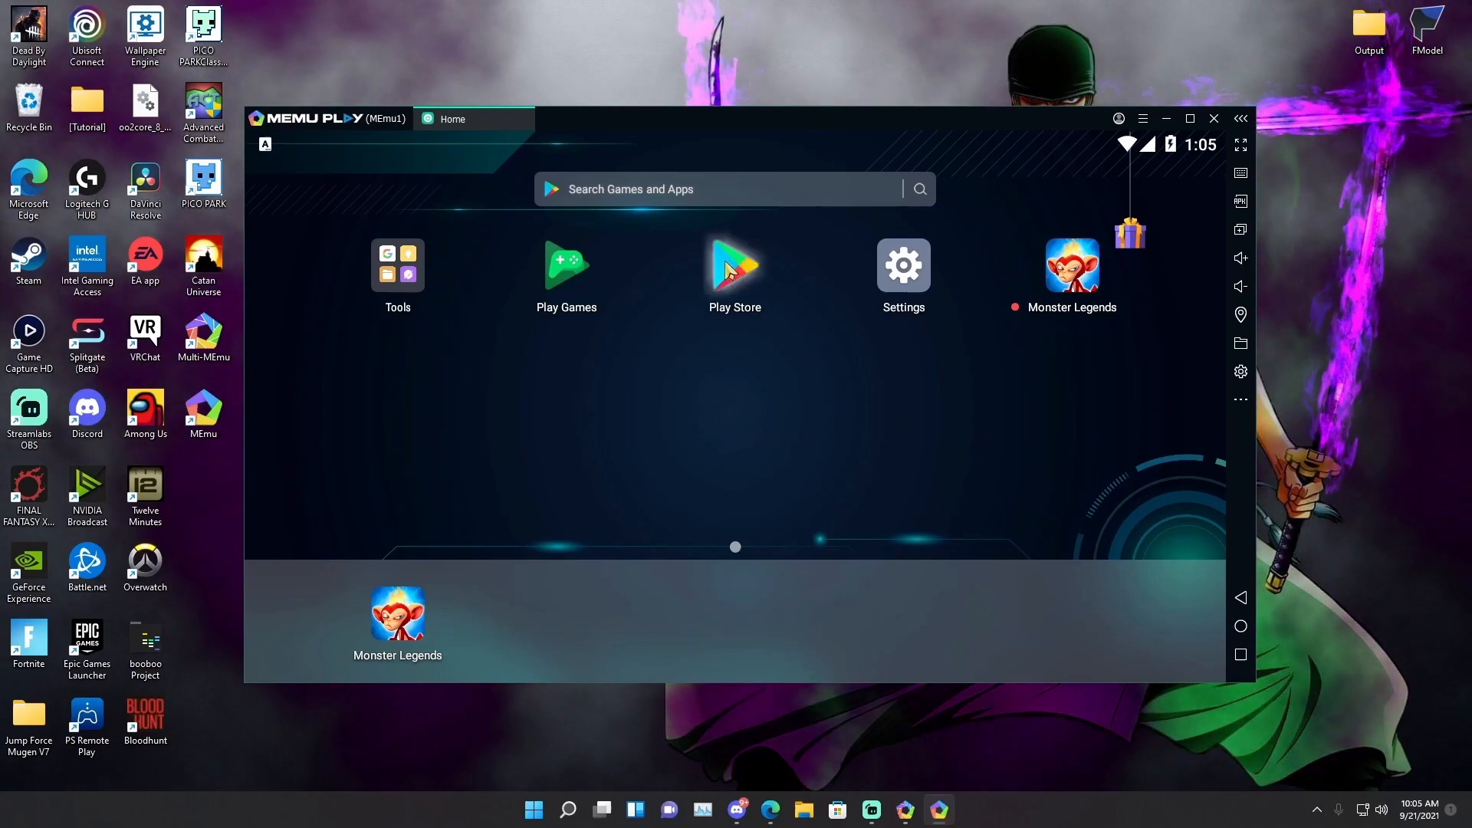
- Launch the Play Store on MEmu1, sign in, and decline the Play Pass trial with Not now
{"action": "left_click", "coordinate": [735, 266]}
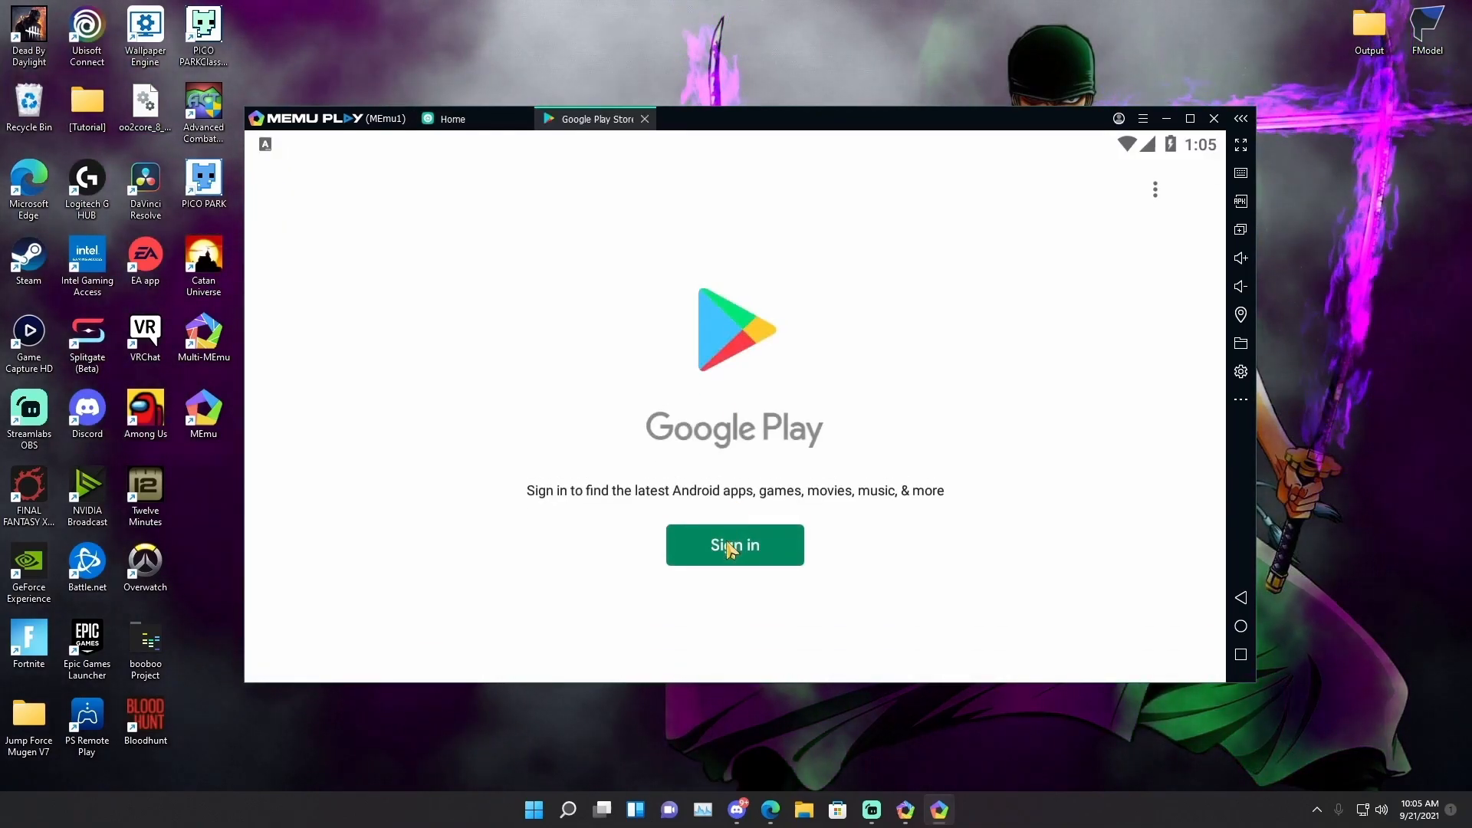
{"action": "left_click", "coordinate": [735, 544]}
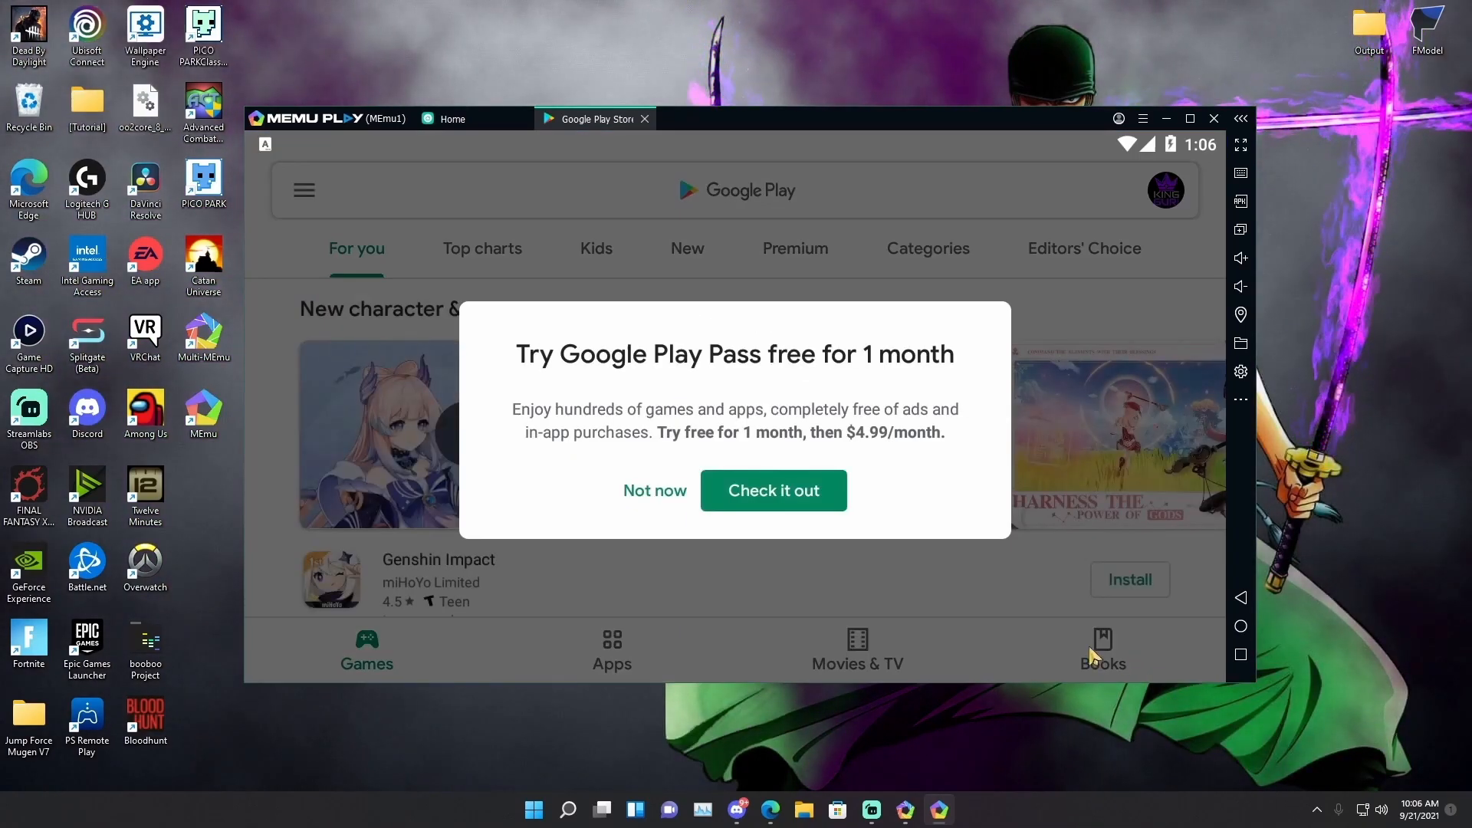
{"action": "left_click", "coordinate": [655, 491]}
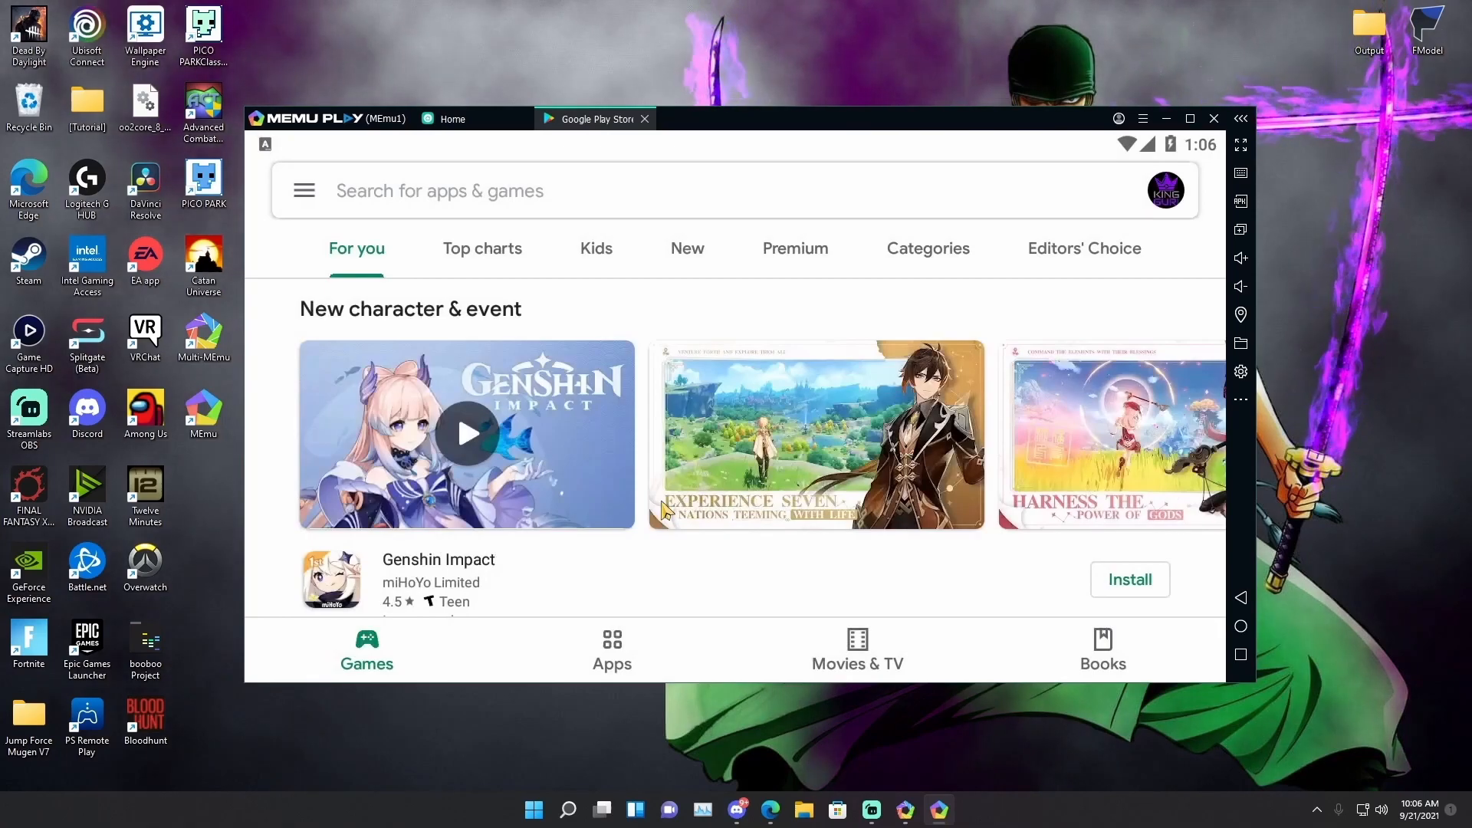
{"action": "mouse_move", "coordinate": [601, 354]}
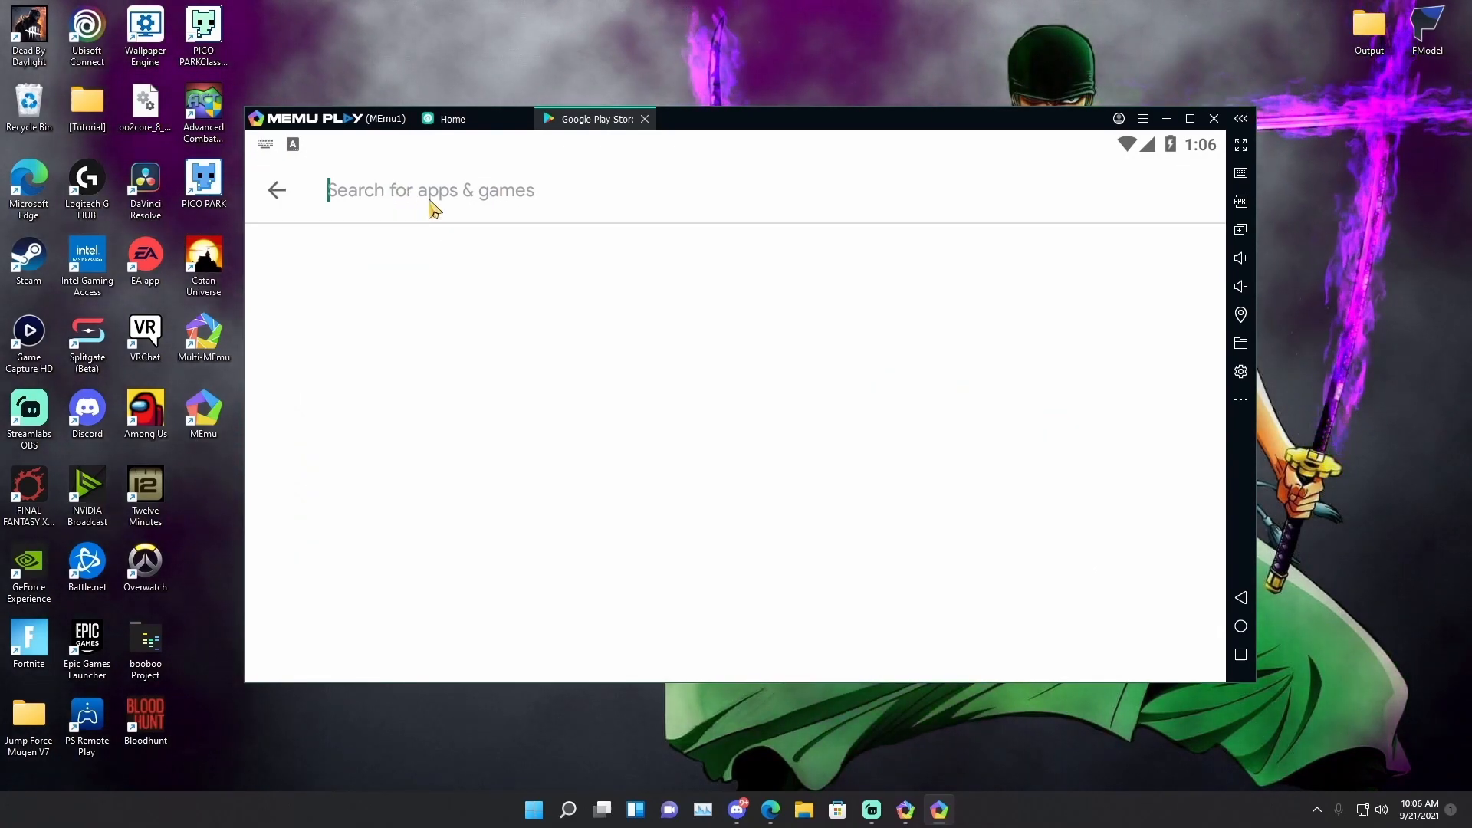
- Search Google Play for 'pokemon unite', pre-register for Pokémon UNITE and dismiss the confirmation
{"action": "type", "text": "pokemon unite"}
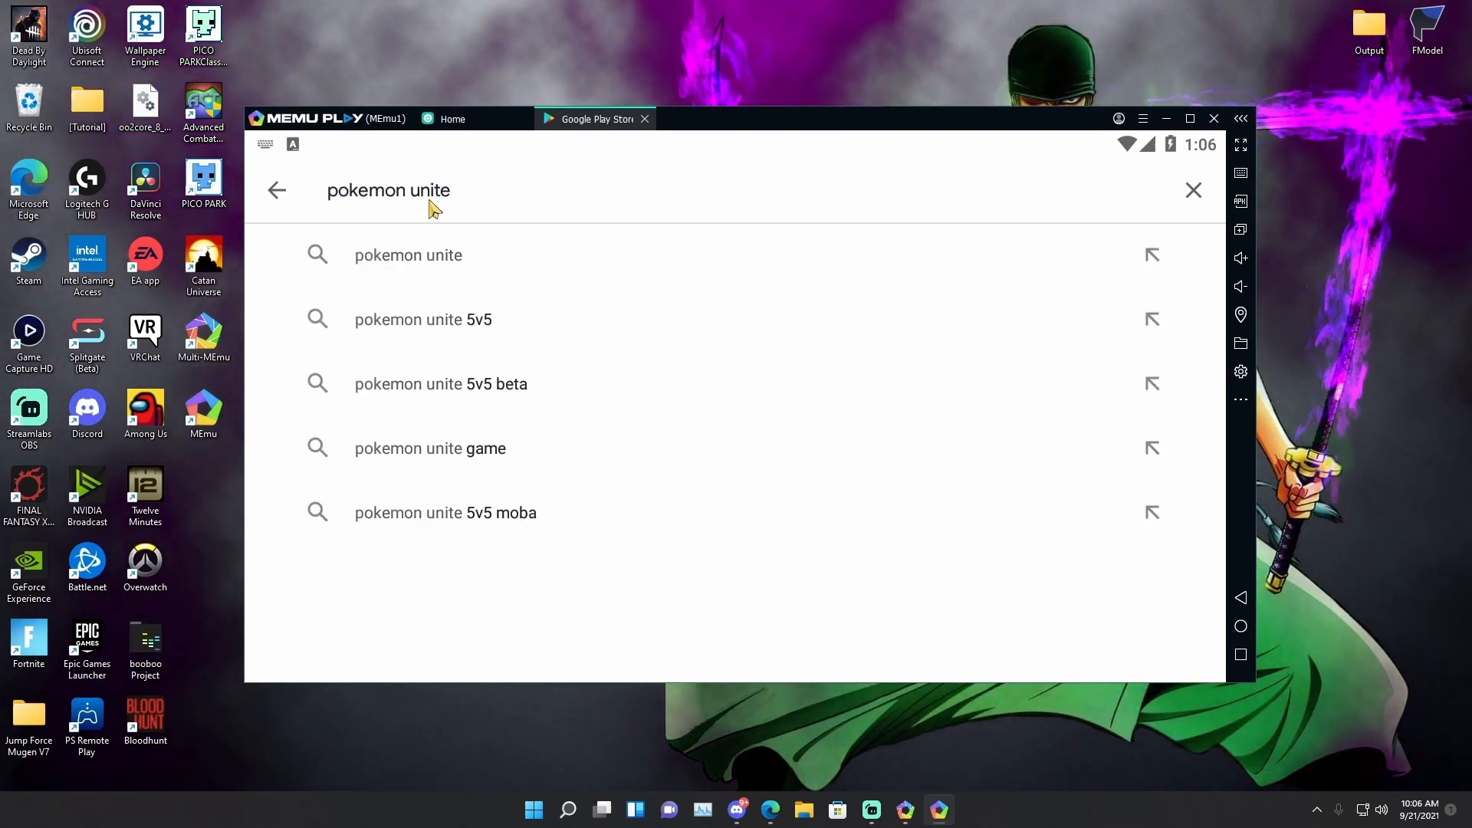
{"action": "left_click", "coordinate": [408, 254]}
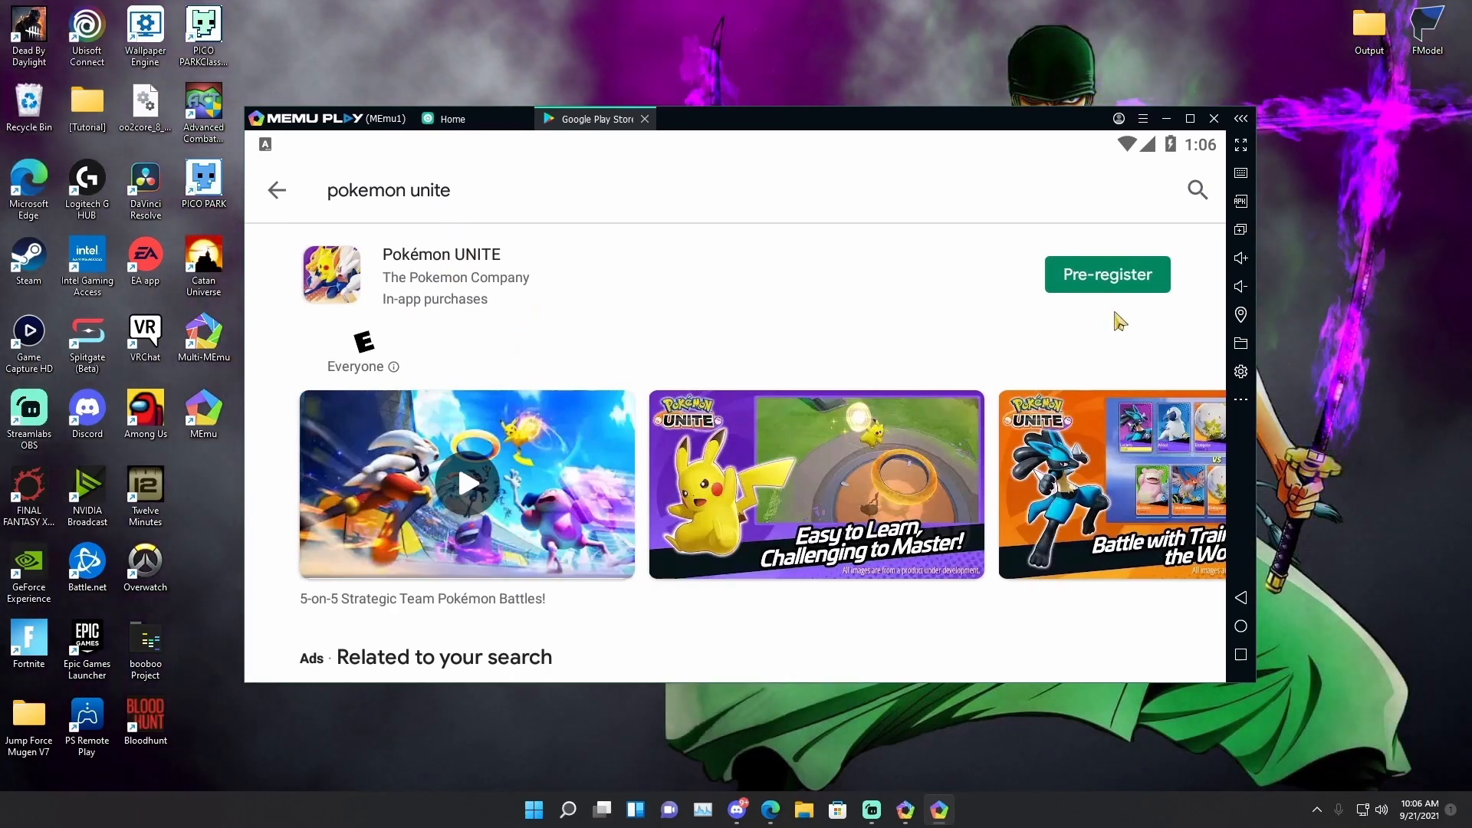
{"action": "left_click", "coordinate": [1107, 274]}
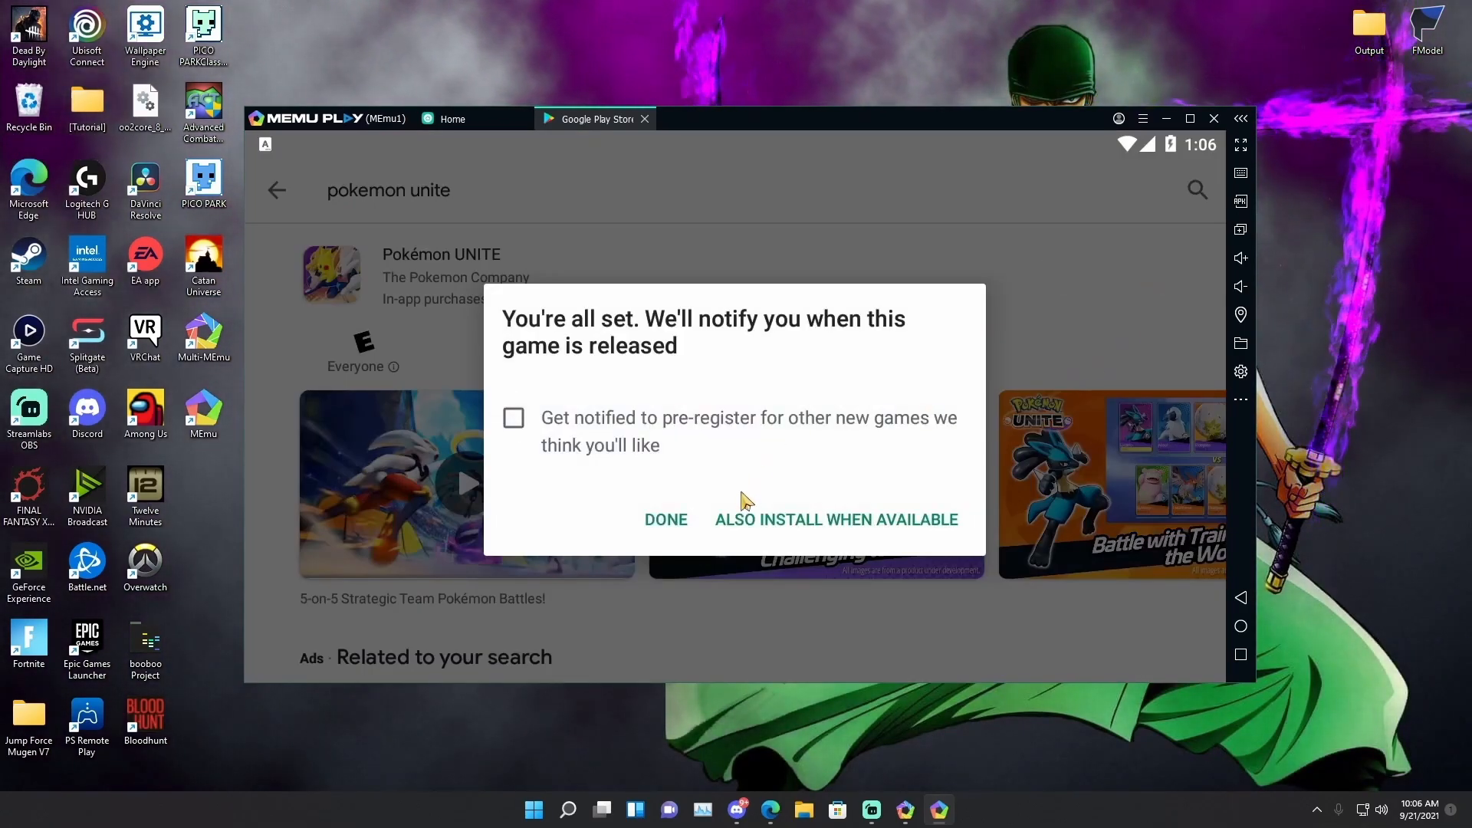
{"action": "left_click", "coordinate": [666, 520]}
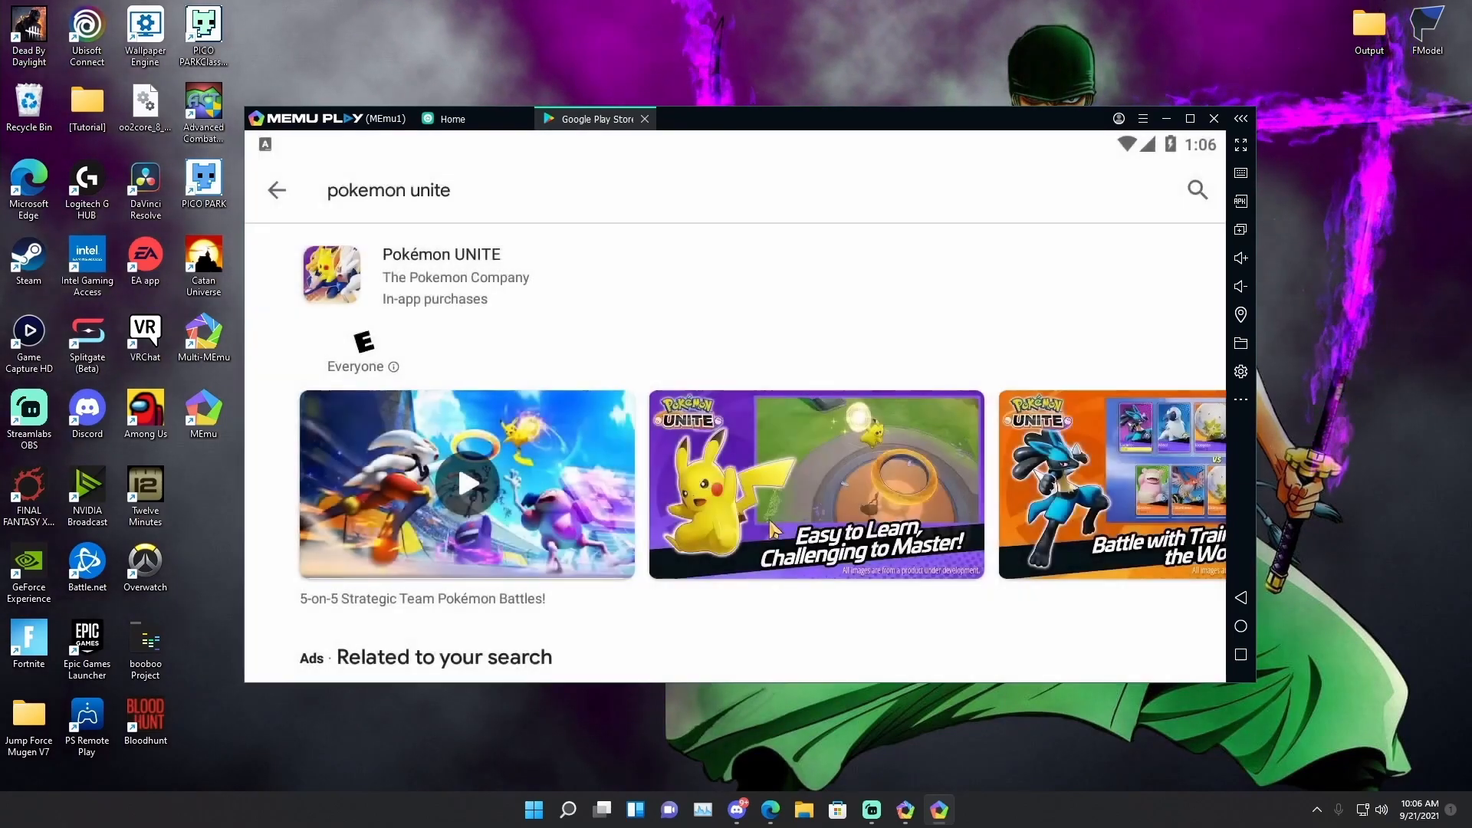
{"action": "mouse_move", "coordinate": [760, 388]}
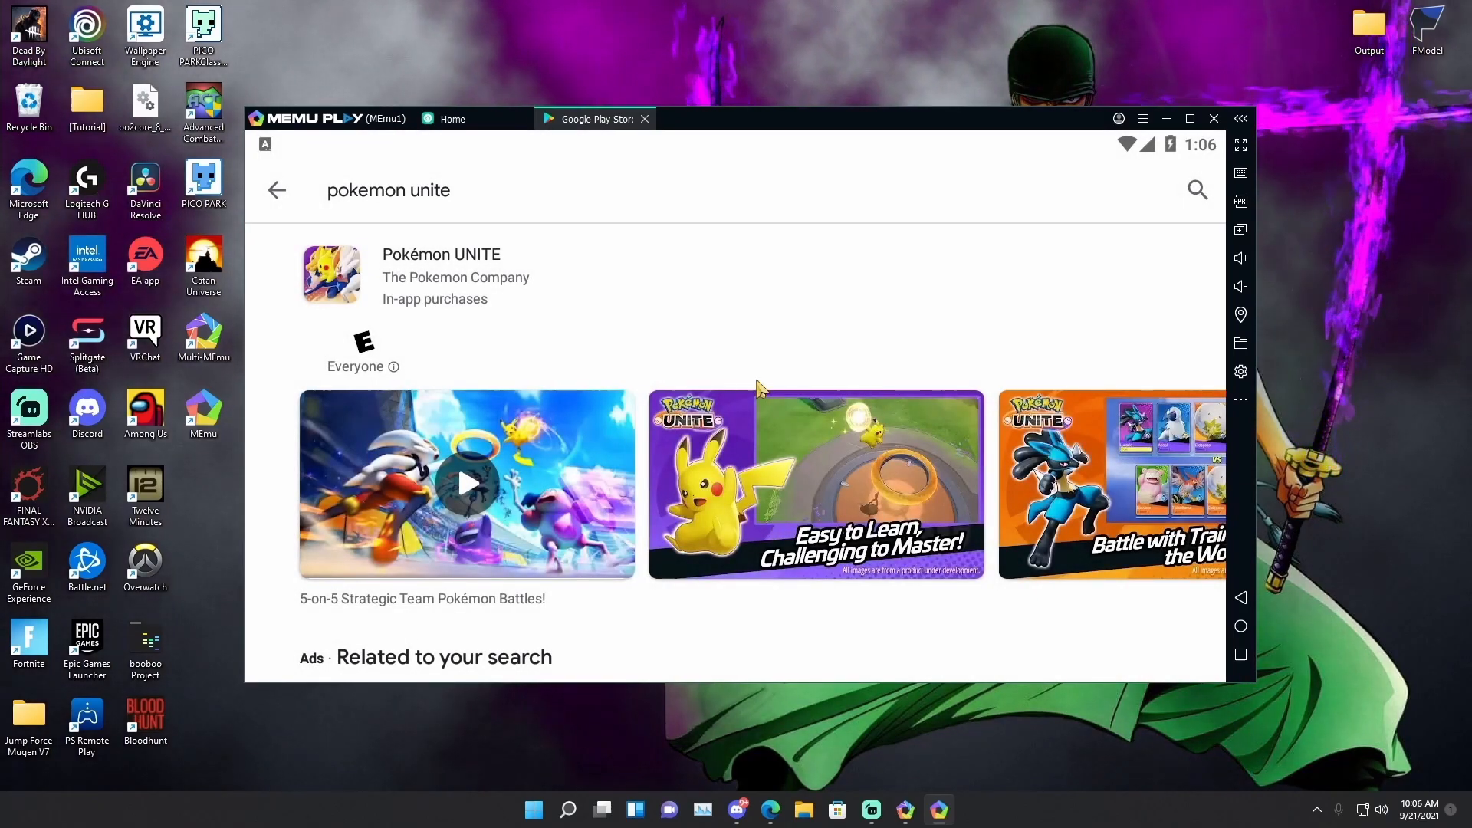